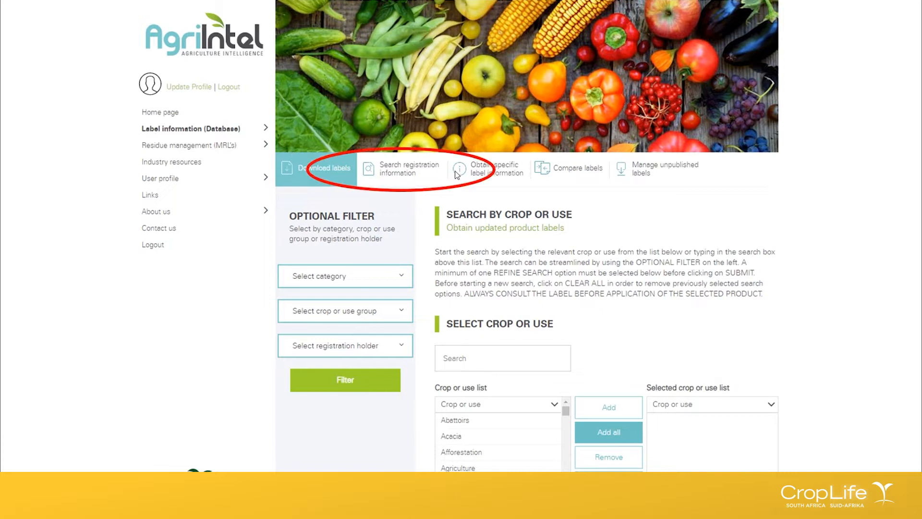
mouse_move(431, 188)
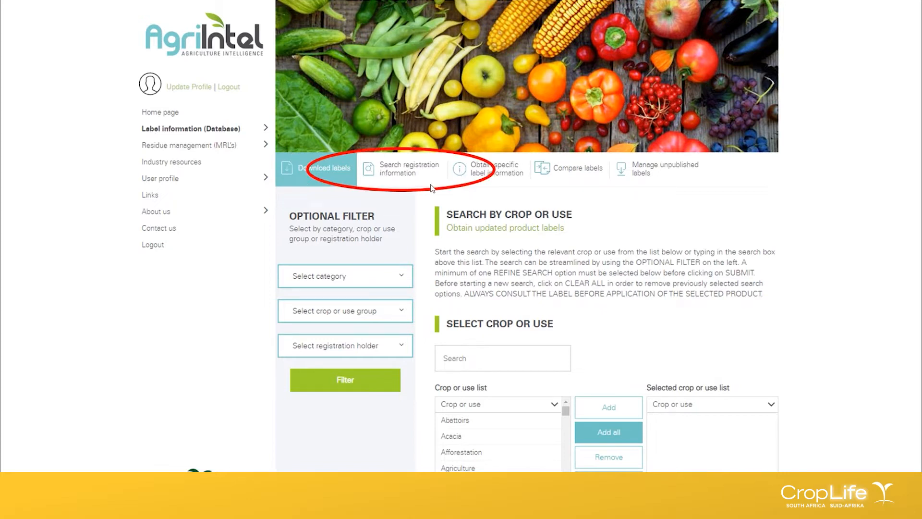
mouse_move(700, 167)
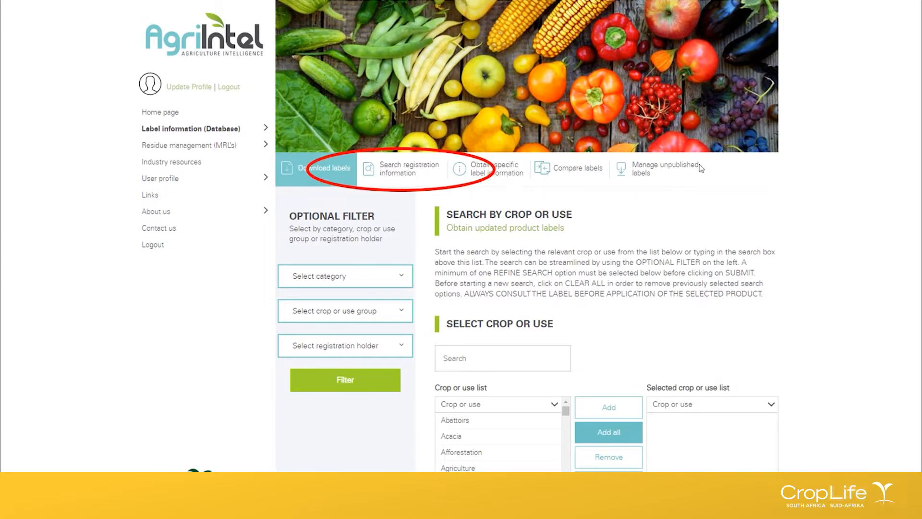
mouse_move(756, 163)
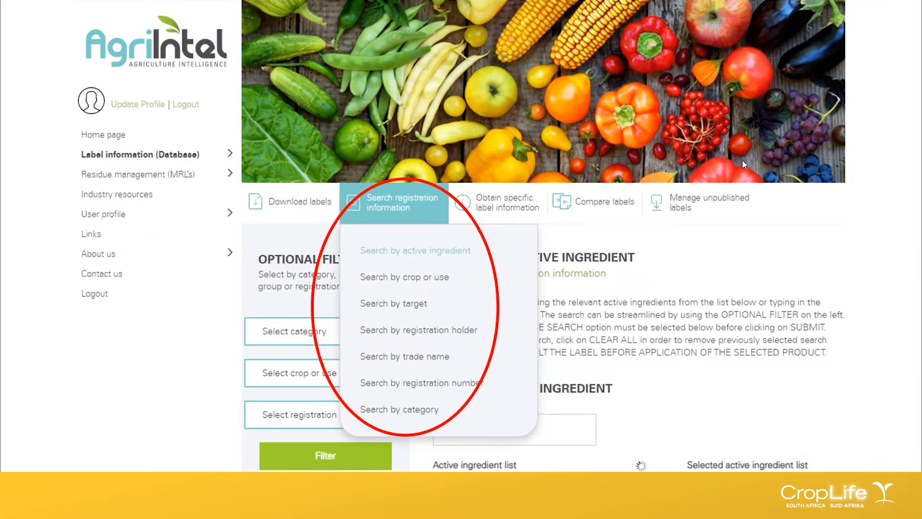
Switch the registration search to Search by category
click(399, 410)
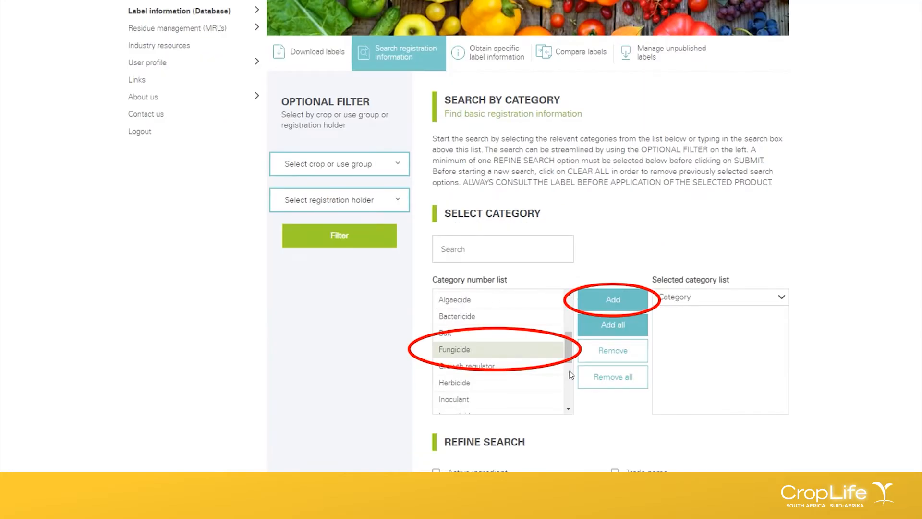
mouse_move(465, 239)
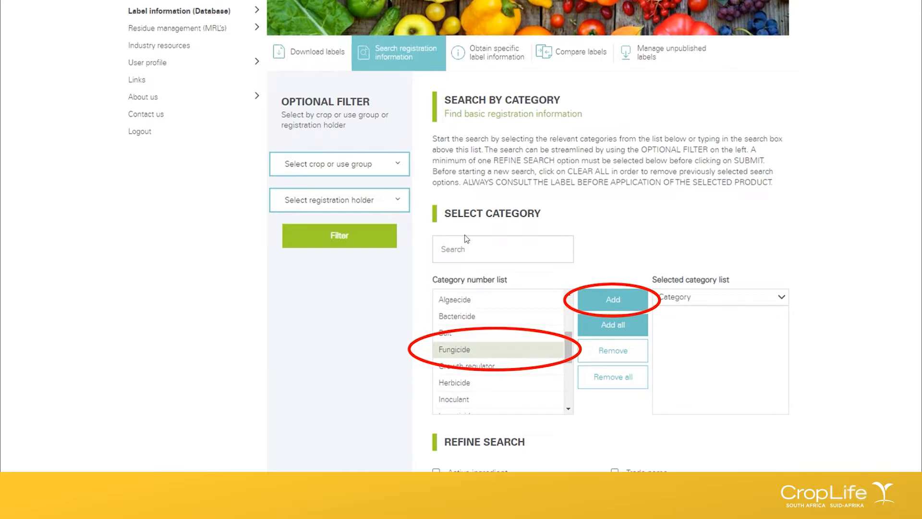
mouse_move(494, 254)
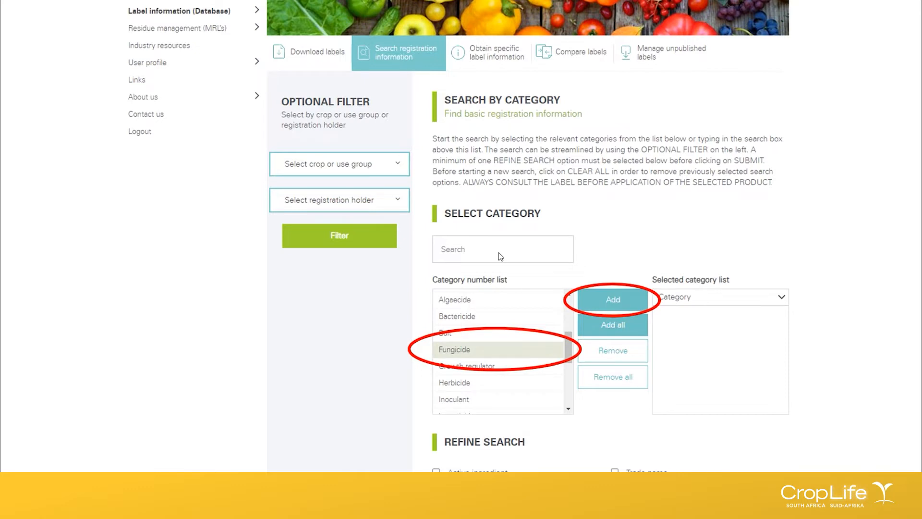
Add Fungicide to the selected categories and remove Growth regulator from them
click(613, 300)
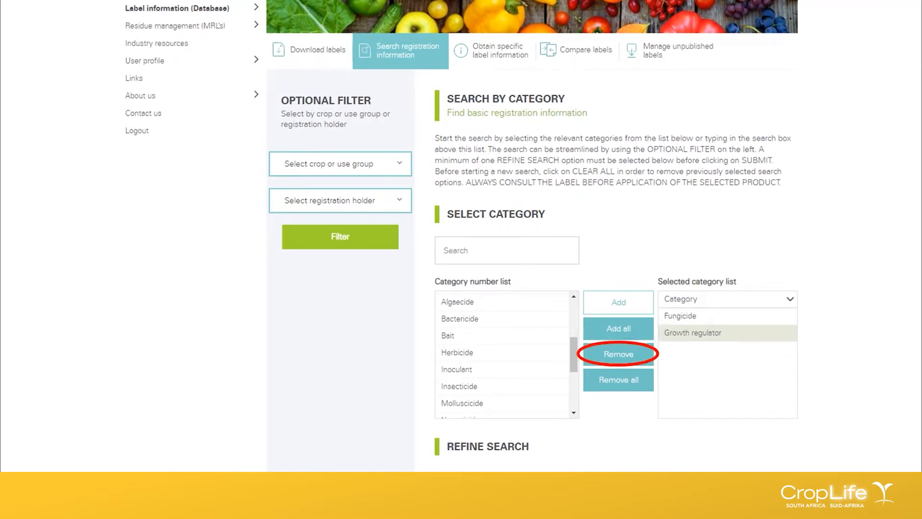
click(618, 354)
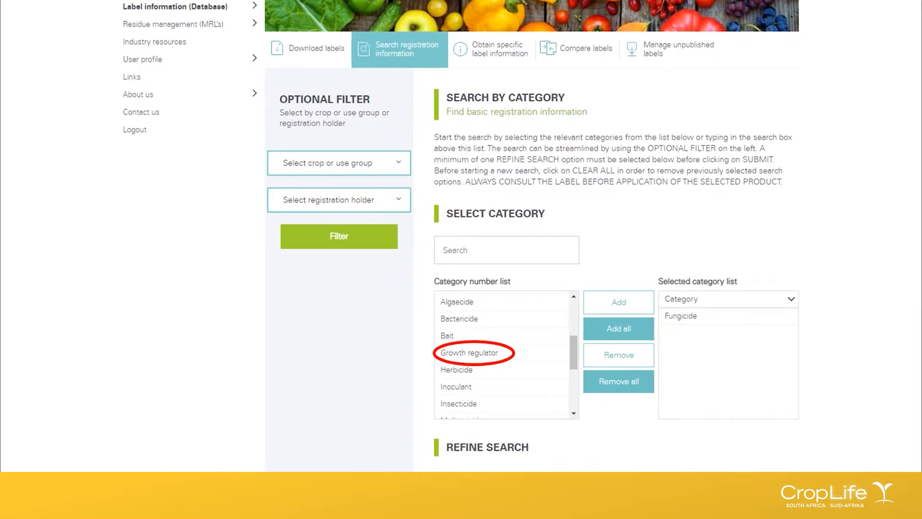
mouse_move(462, 328)
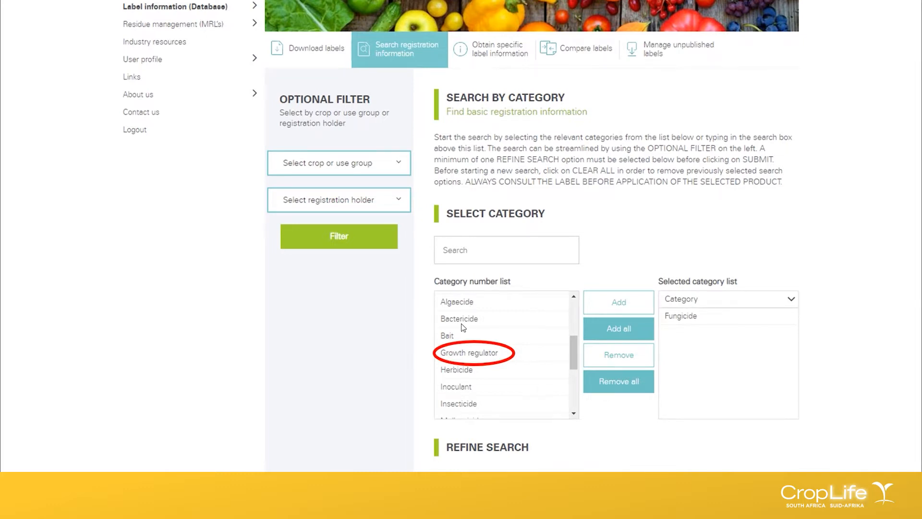
mouse_move(784, 280)
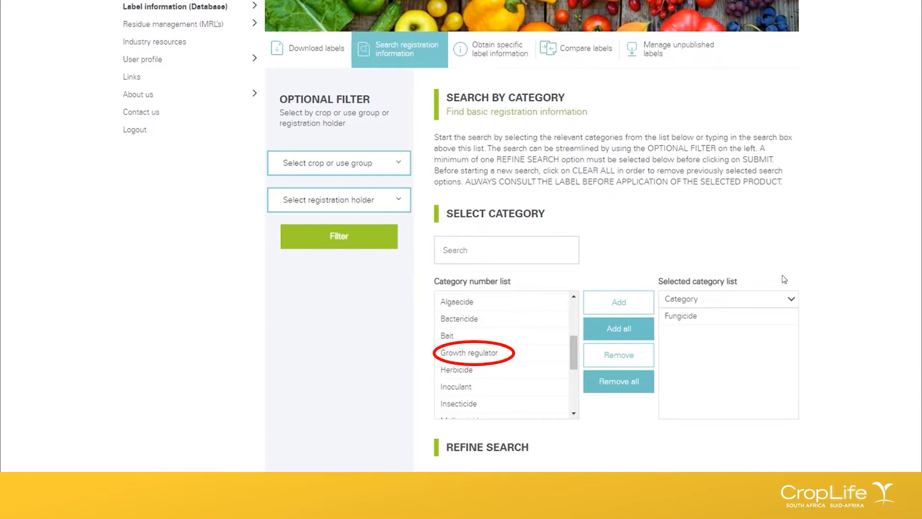
mouse_move(745, 324)
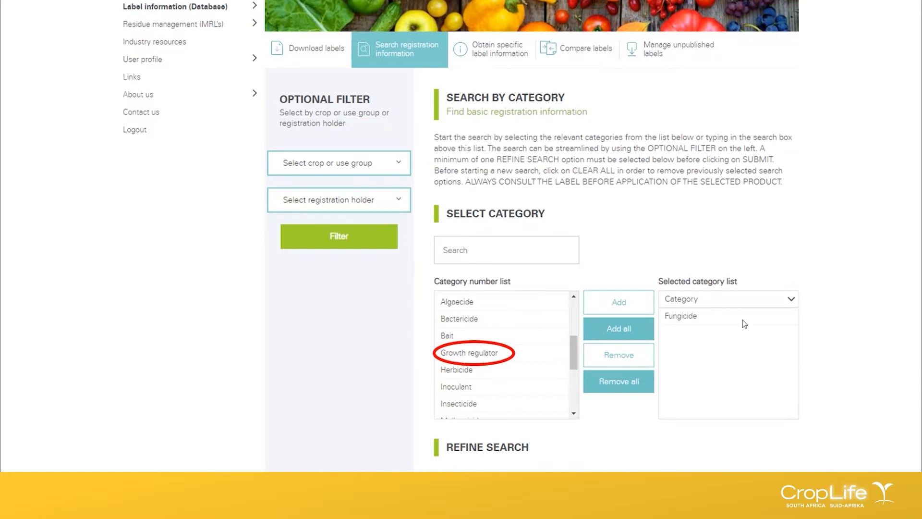
Refine by active ingredient, search 'mefe' and add all mefenoxam combinations
scroll(down, 3)
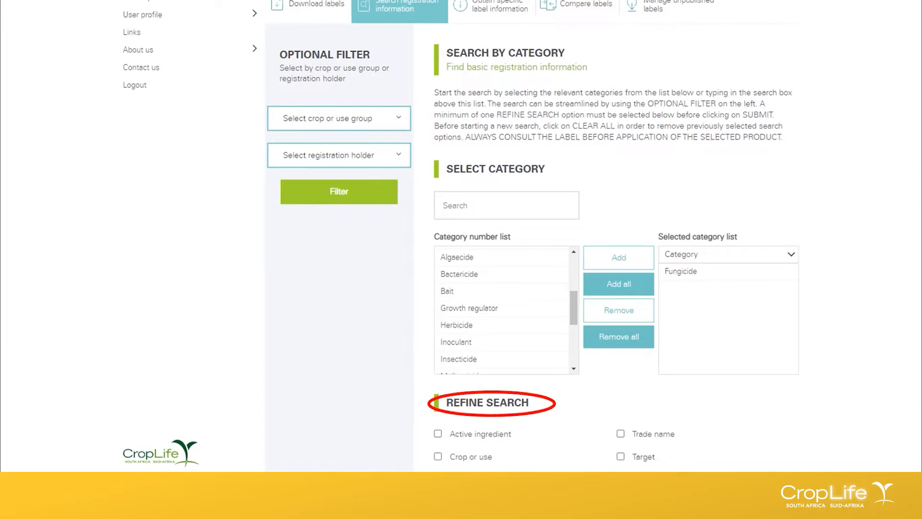
click(438, 433)
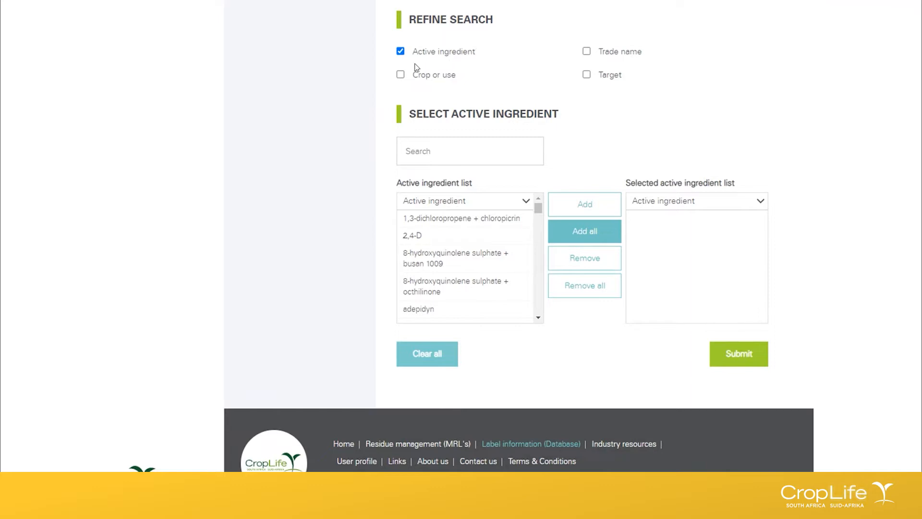
mouse_move(467, 213)
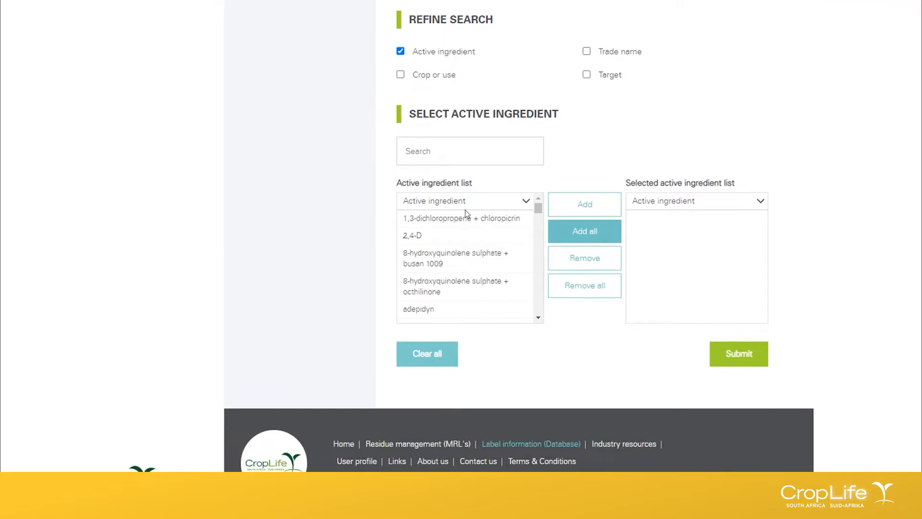
mouse_move(495, 319)
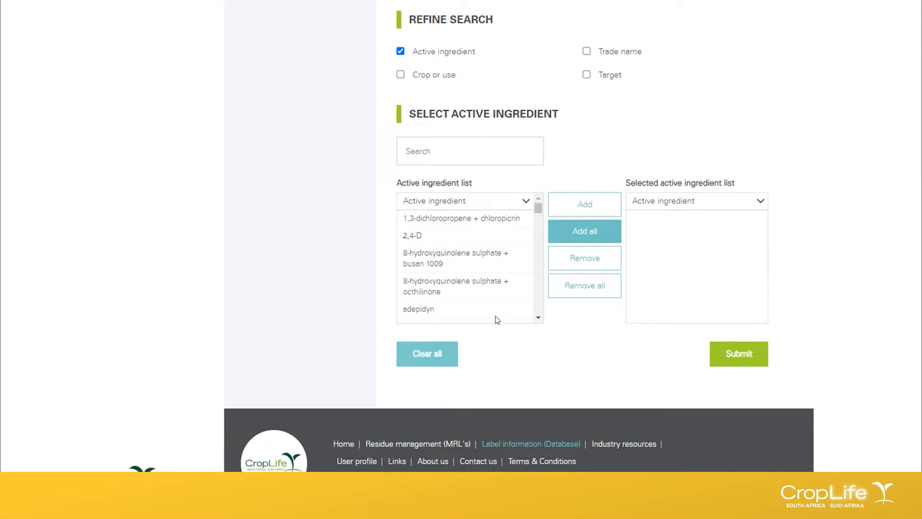
mouse_move(458, 295)
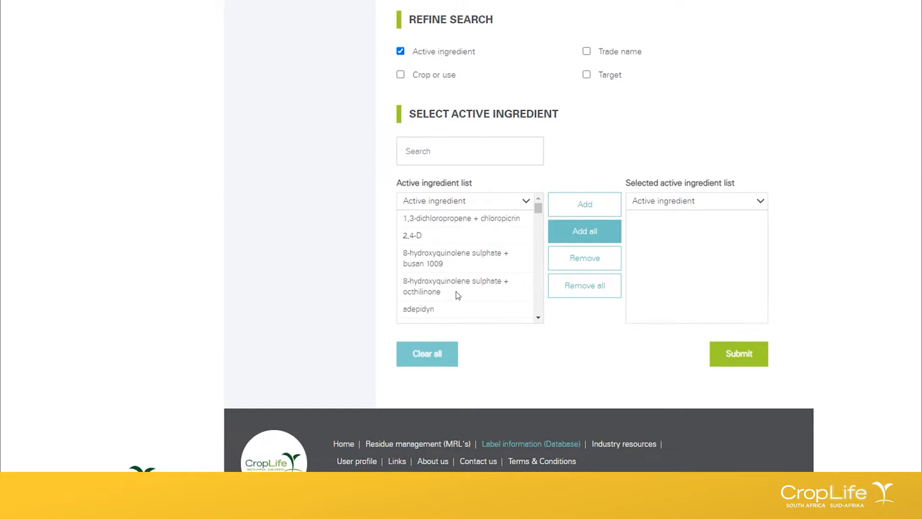
text(mefe)
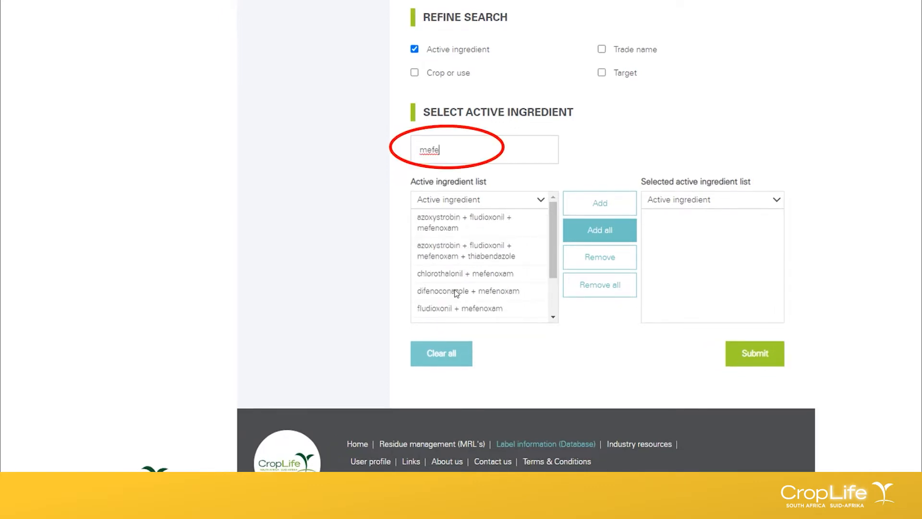
mouse_move(461, 290)
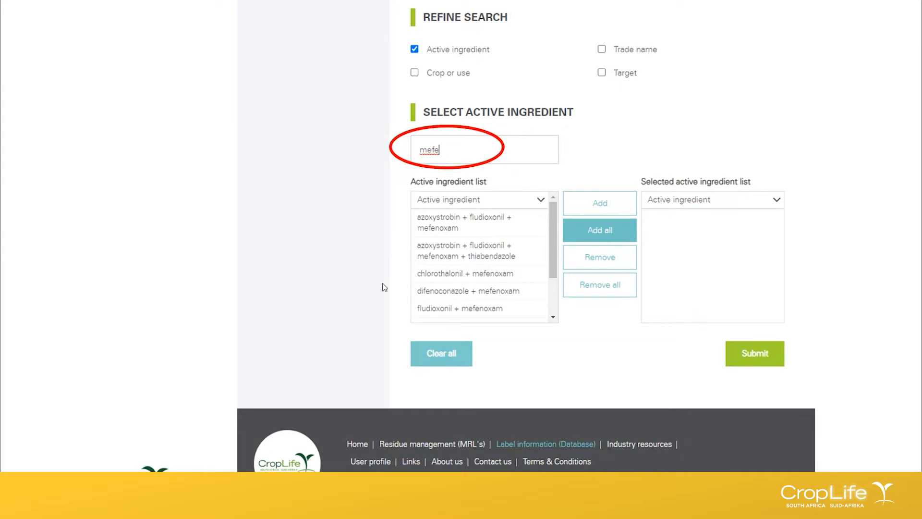
mouse_move(475, 319)
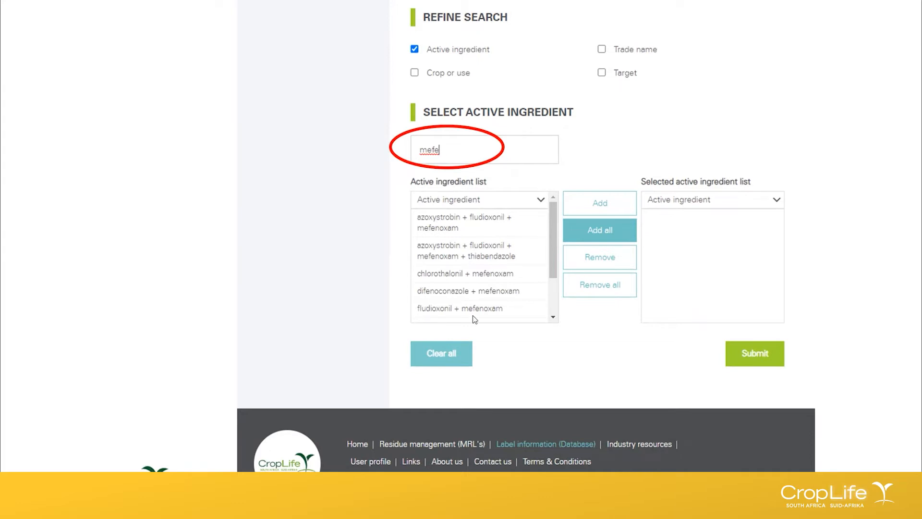
mouse_move(432, 163)
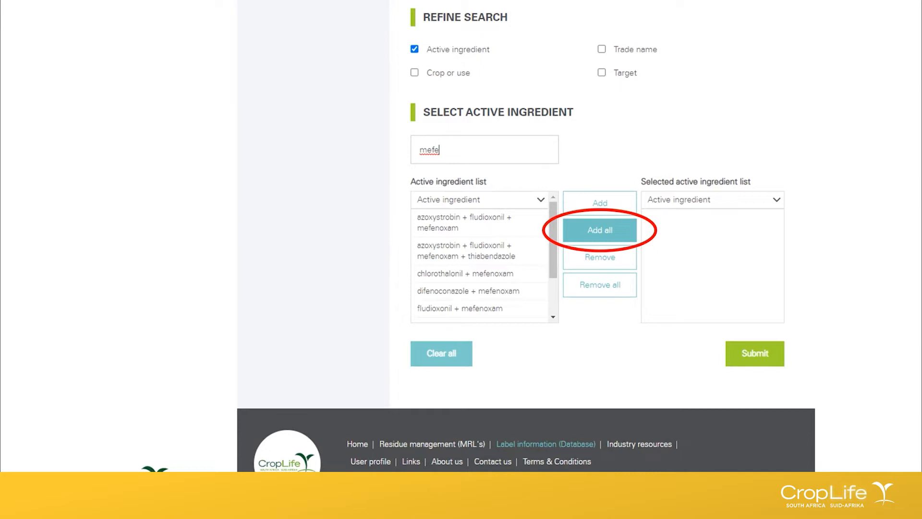
click(599, 230)
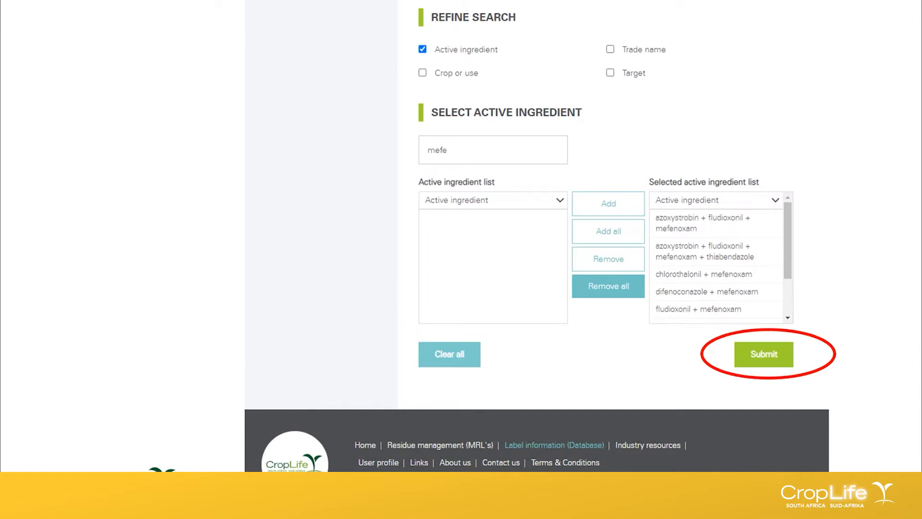
click(764, 354)
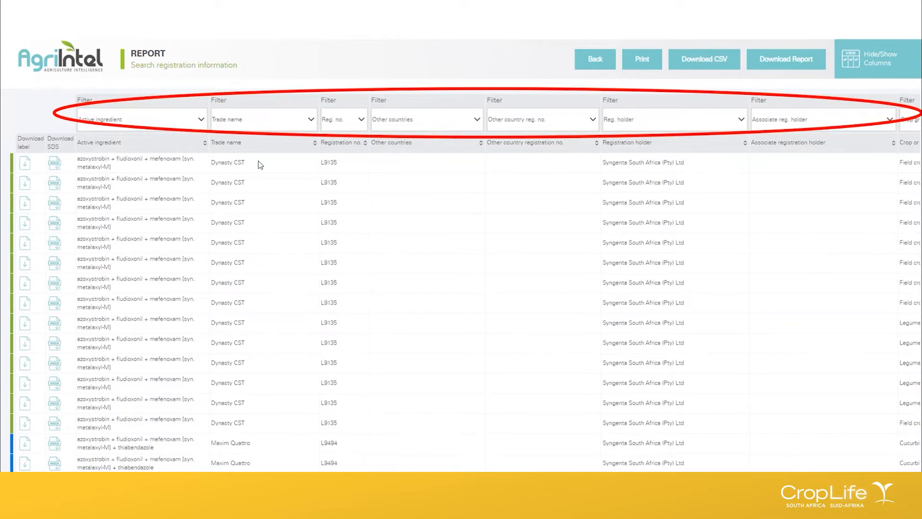
mouse_move(229, 229)
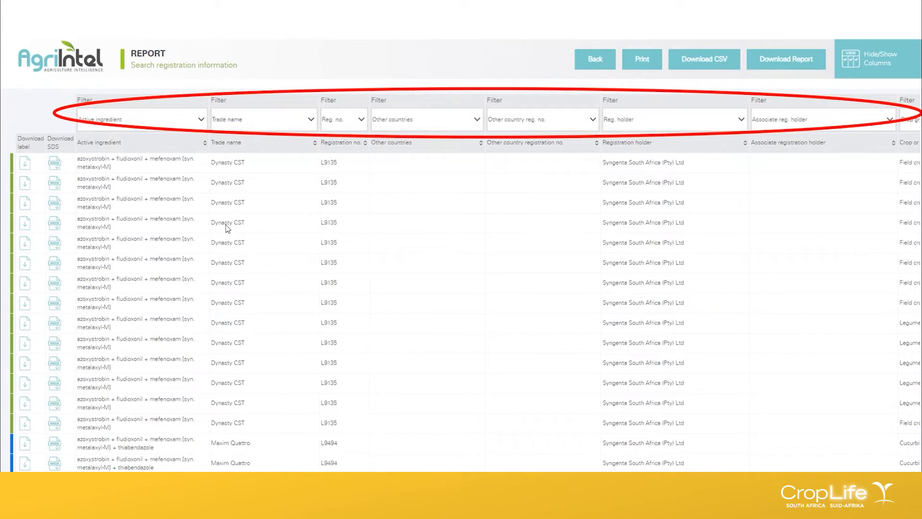
mouse_move(253, 391)
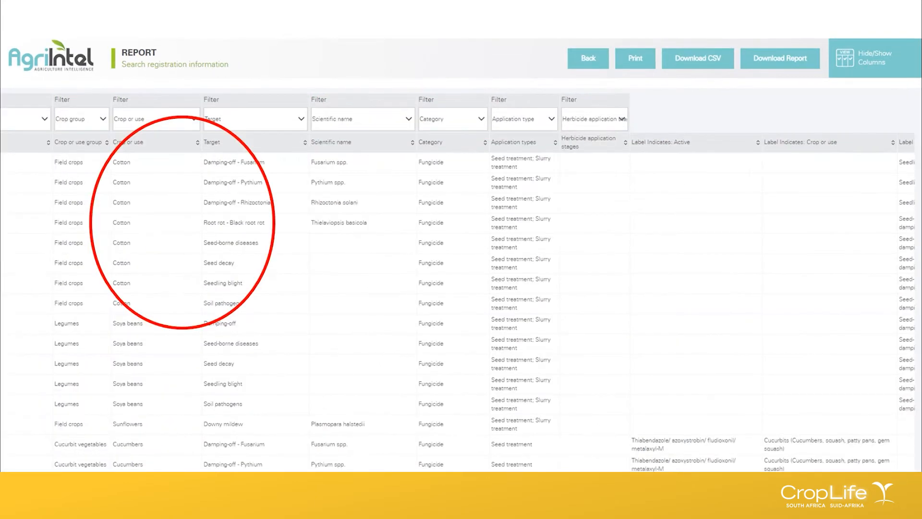
mouse_move(246, 194)
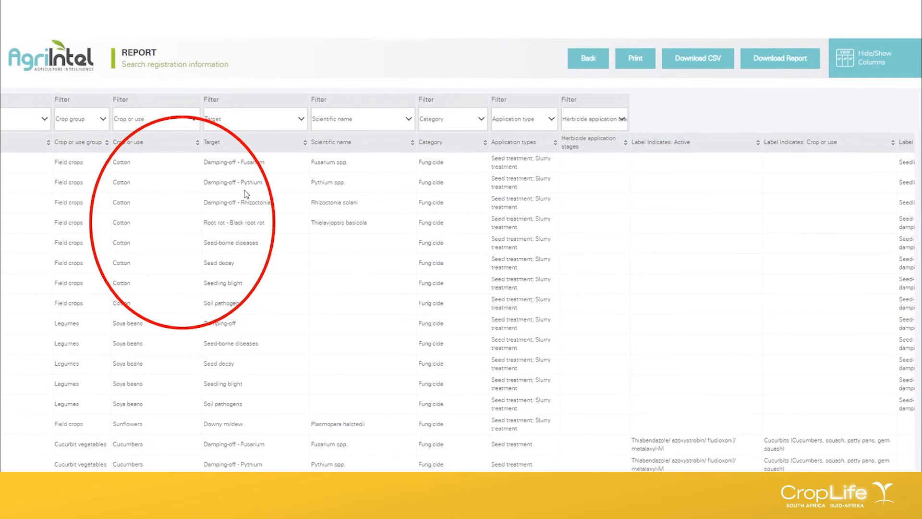
mouse_move(158, 173)
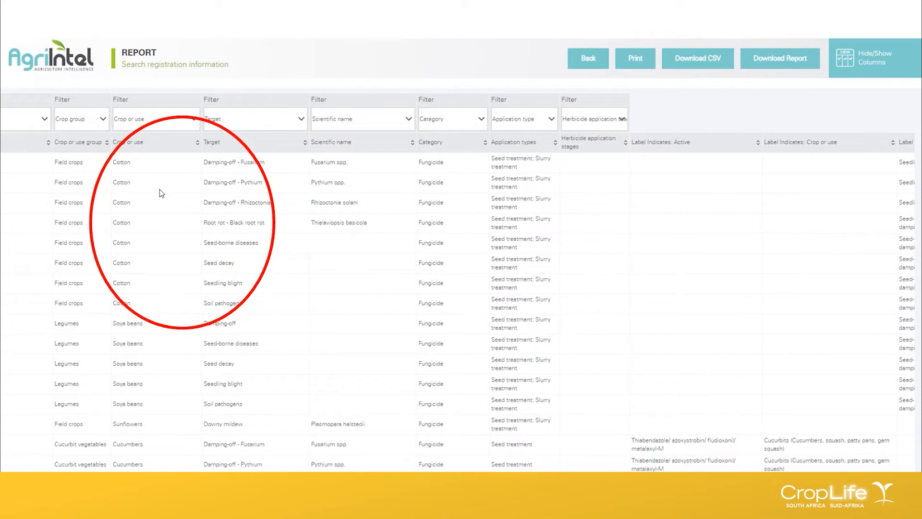
mouse_move(171, 189)
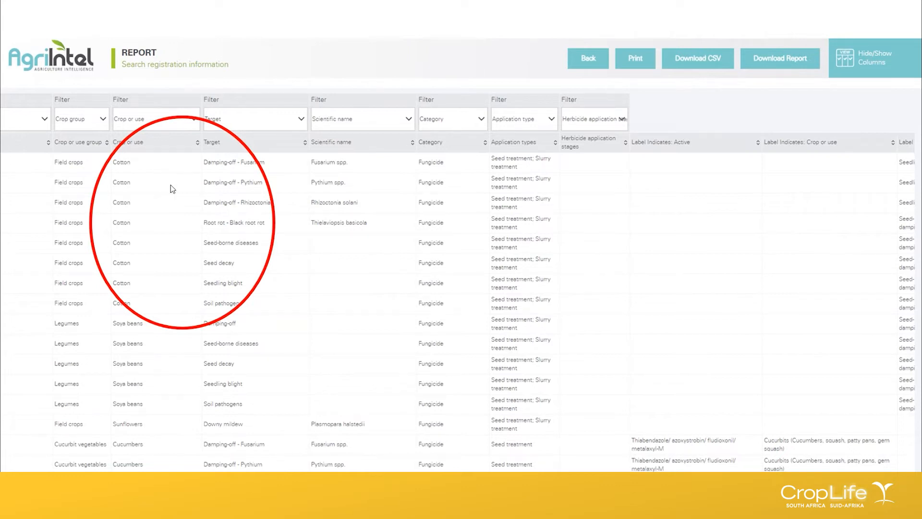
mouse_move(182, 195)
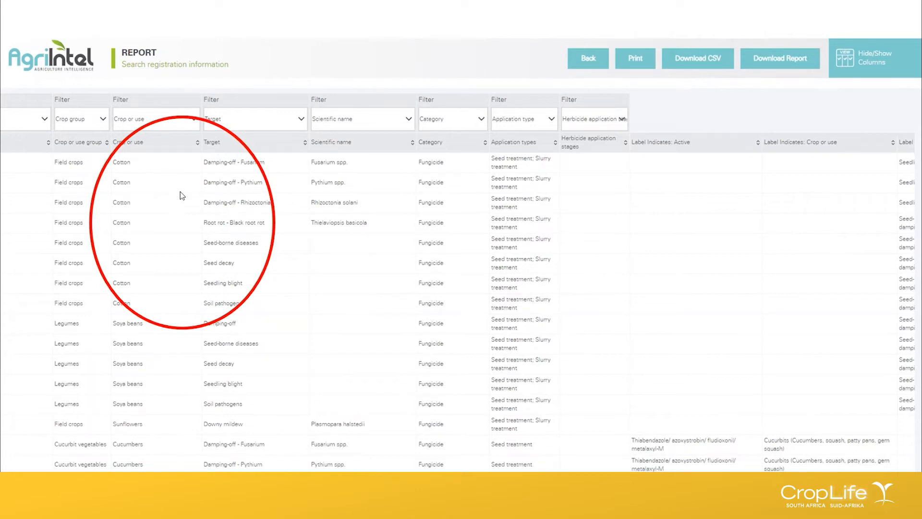
mouse_move(173, 198)
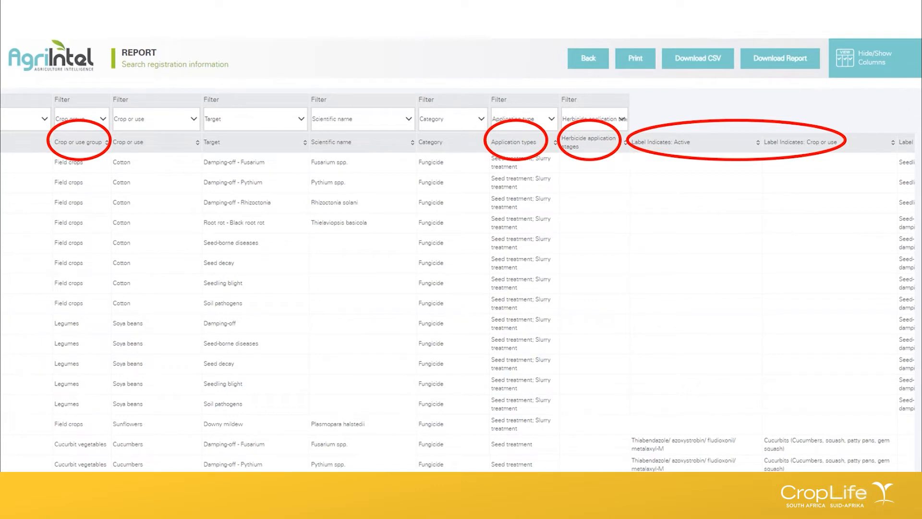
mouse_move(513, 130)
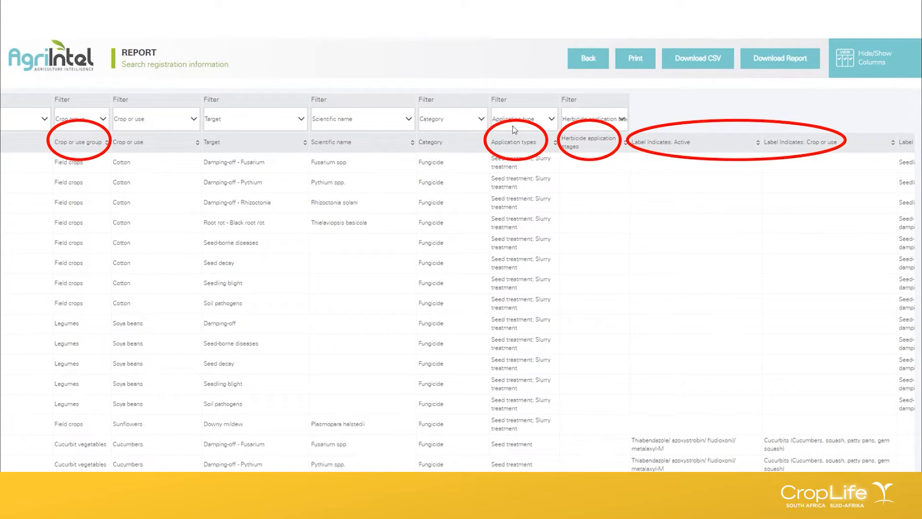
mouse_move(551, 136)
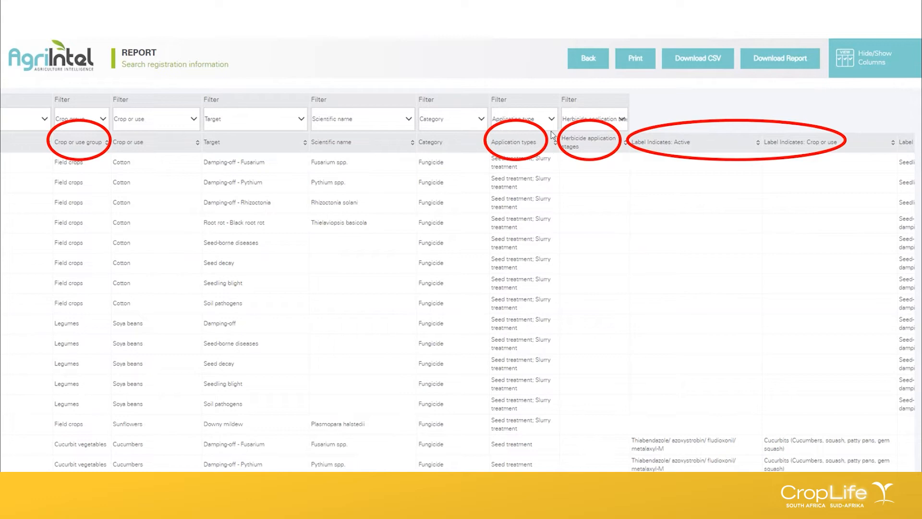
mouse_move(526, 161)
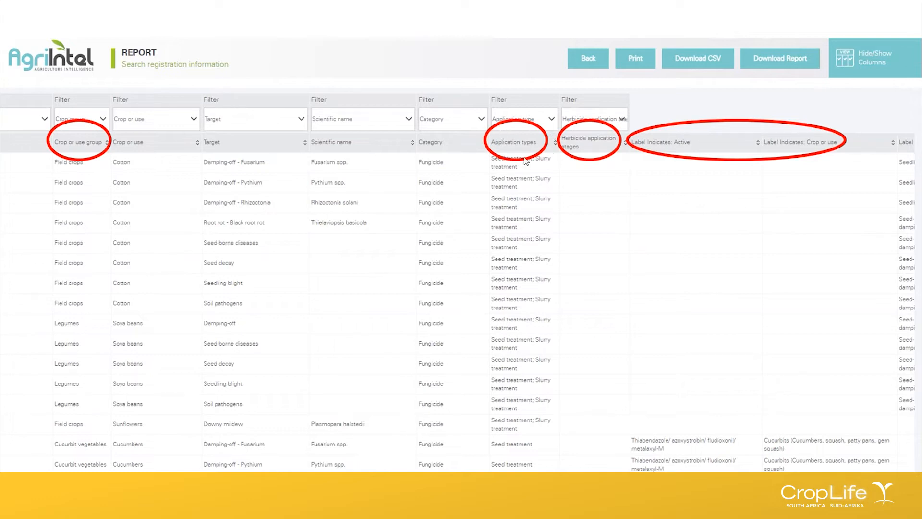
mouse_move(203, 178)
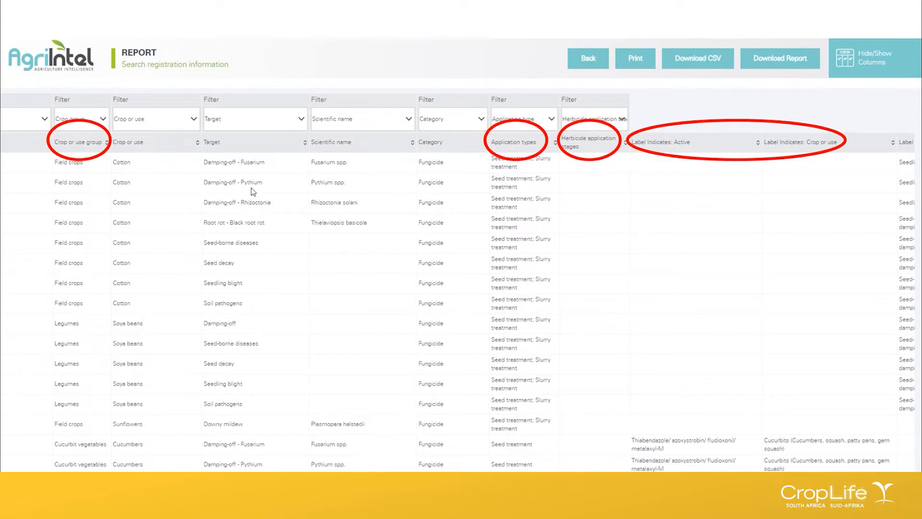
mouse_move(509, 189)
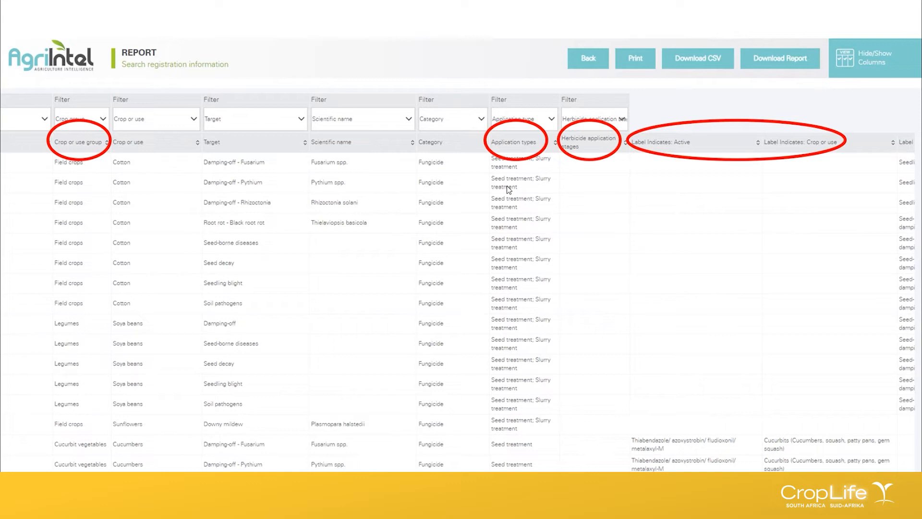
mouse_move(572, 146)
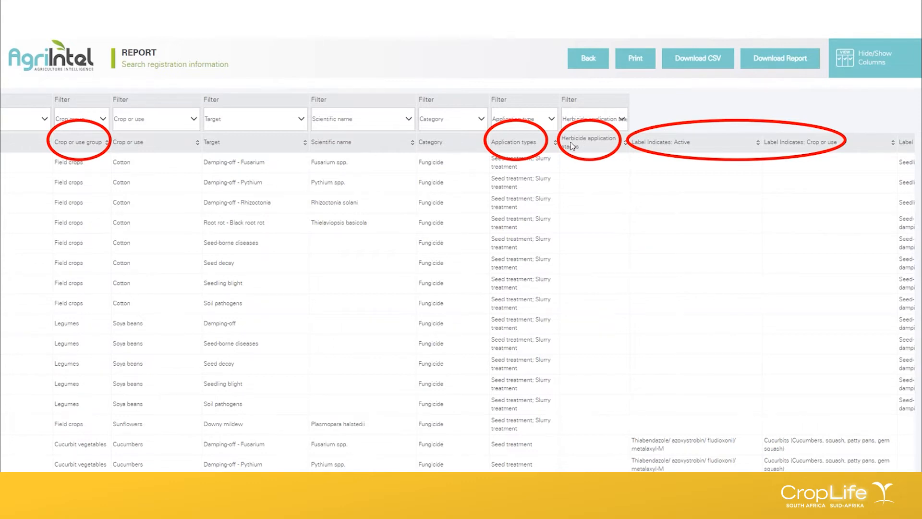
mouse_move(590, 163)
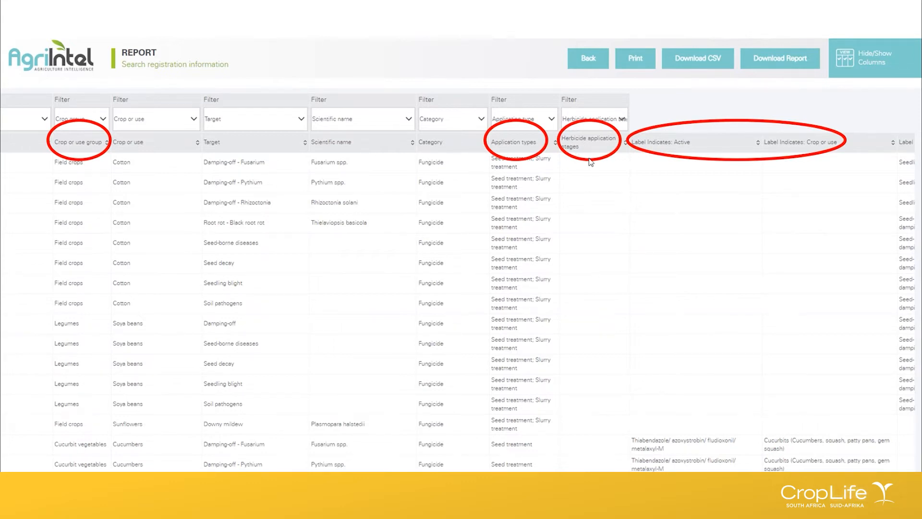
mouse_move(589, 171)
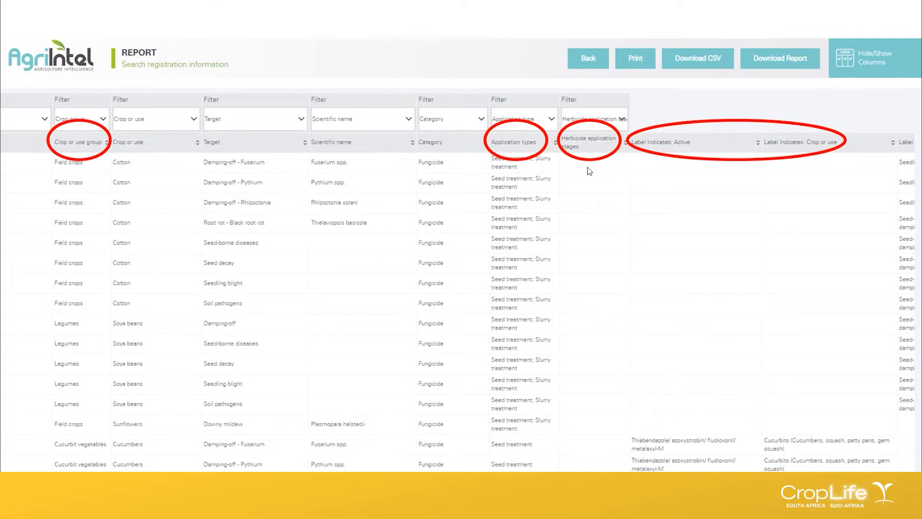
mouse_move(598, 303)
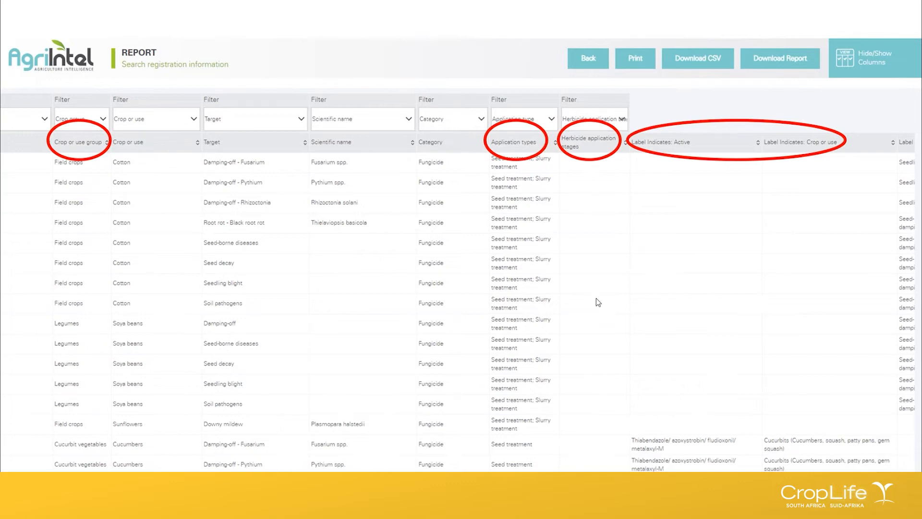
mouse_move(601, 185)
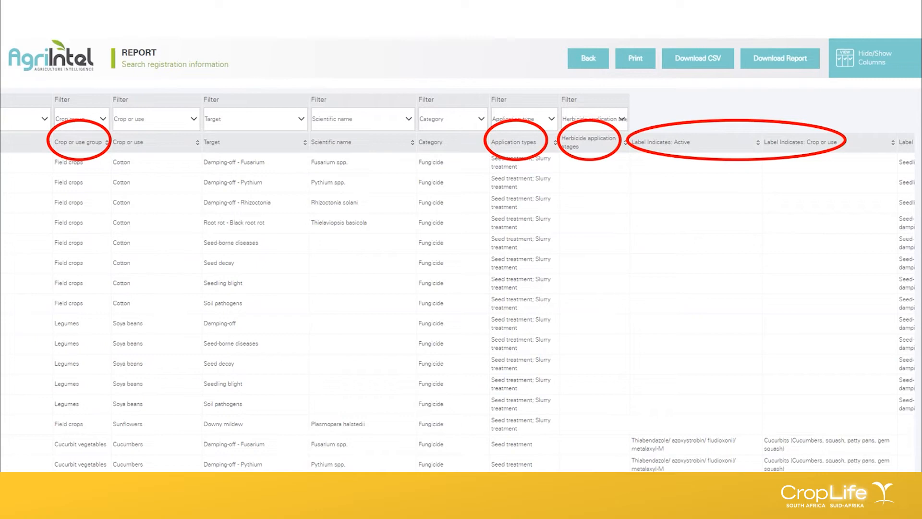
mouse_move(679, 160)
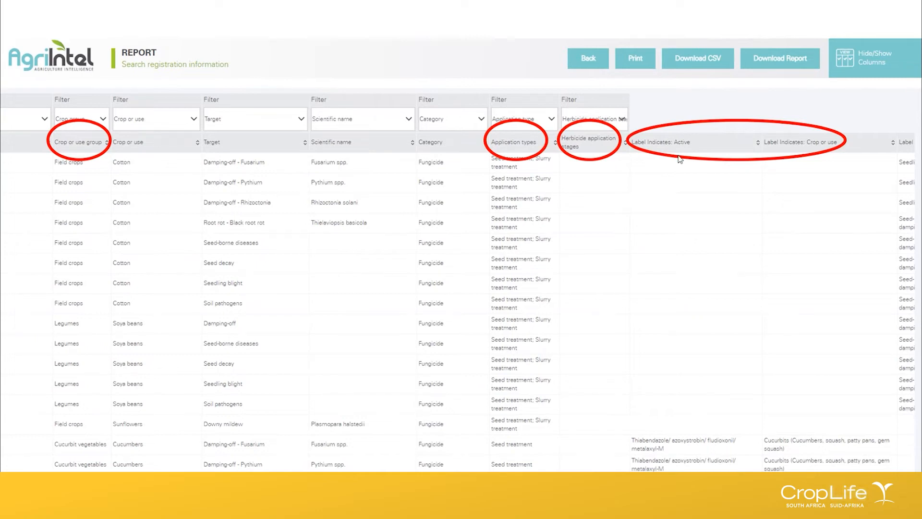
mouse_move(680, 153)
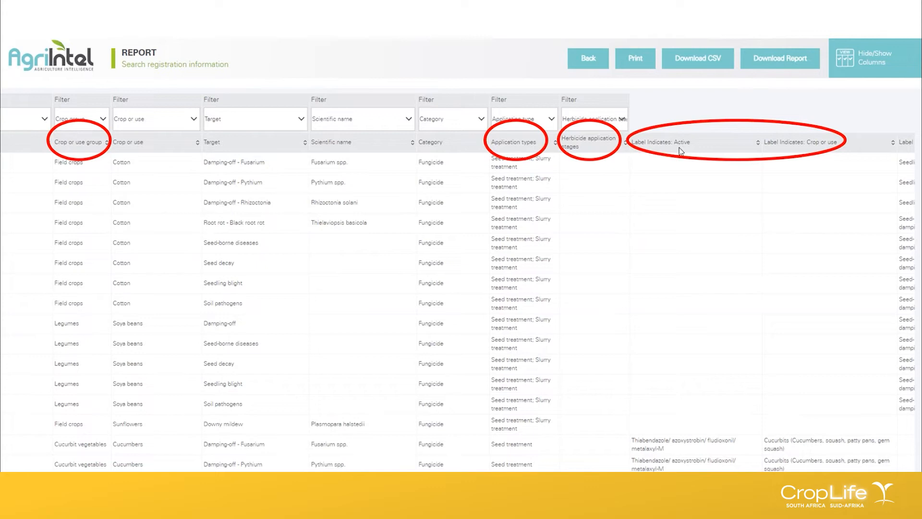
mouse_move(888, 147)
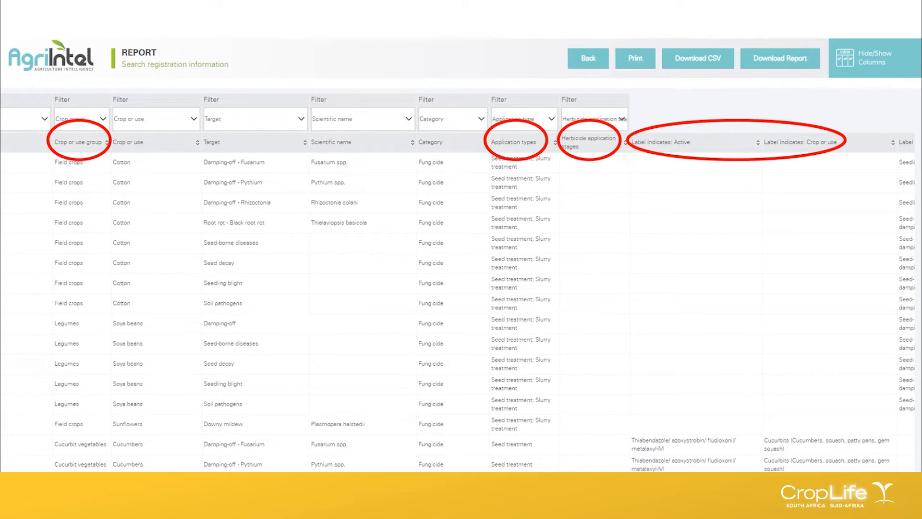
mouse_move(148, 189)
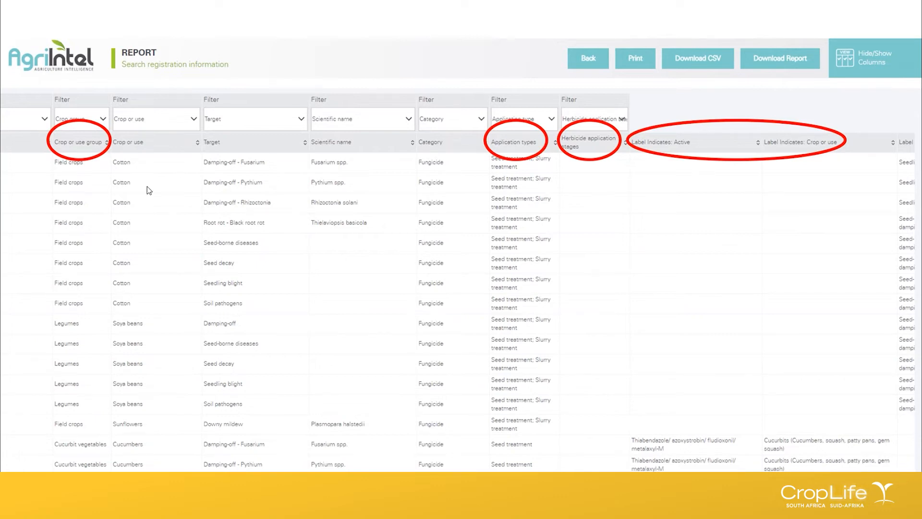
mouse_move(124, 308)
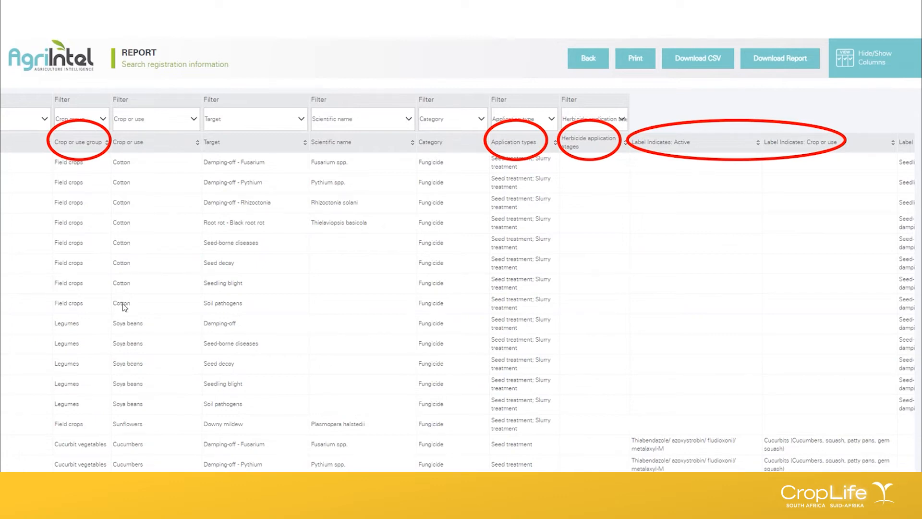
mouse_move(195, 284)
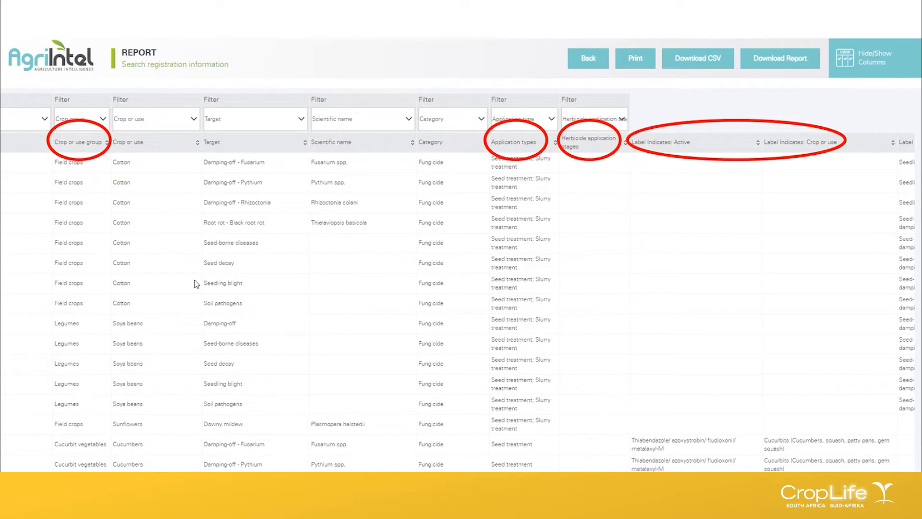
mouse_move(706, 205)
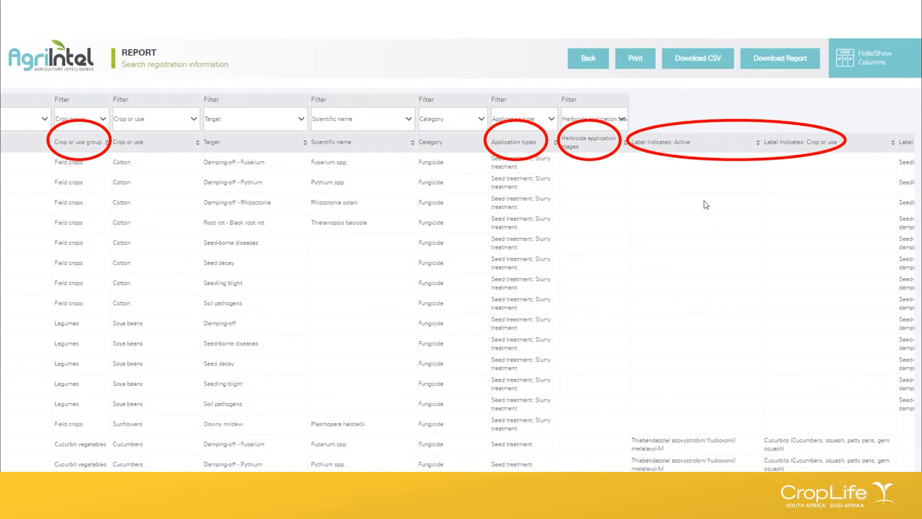
mouse_move(763, 168)
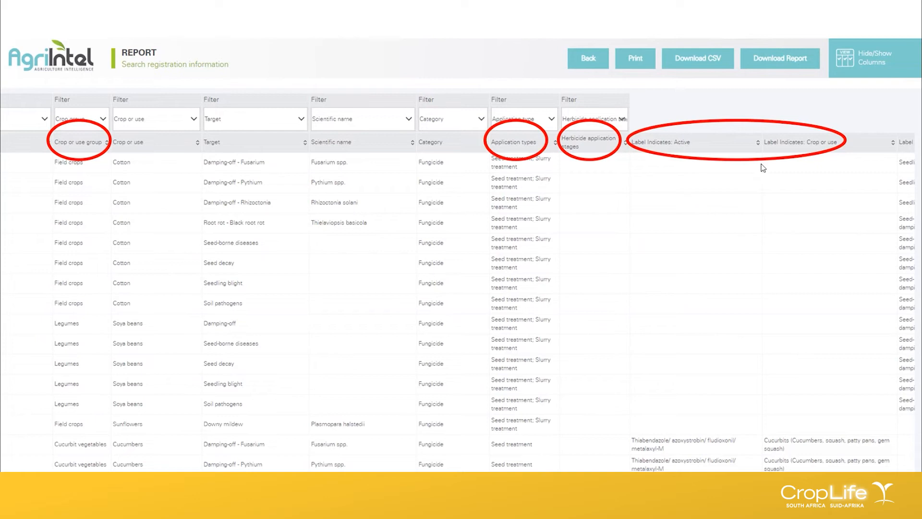
mouse_move(868, 153)
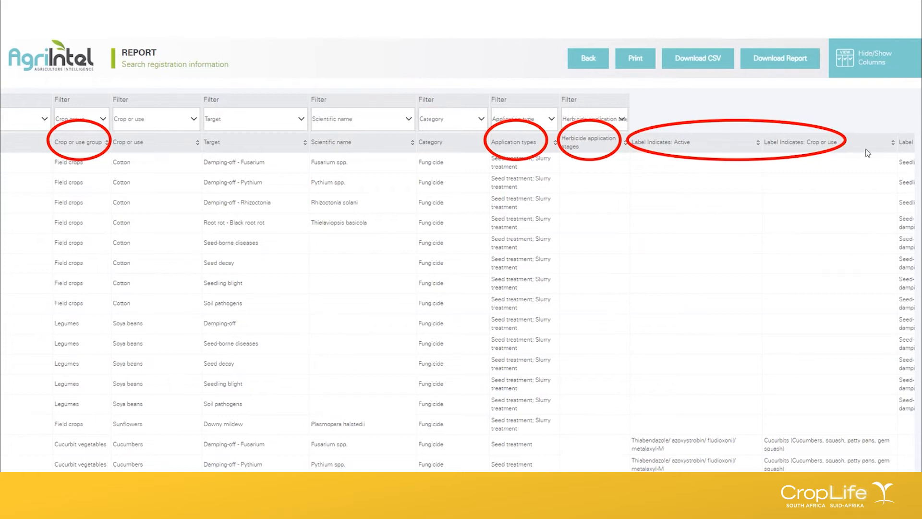
mouse_move(863, 219)
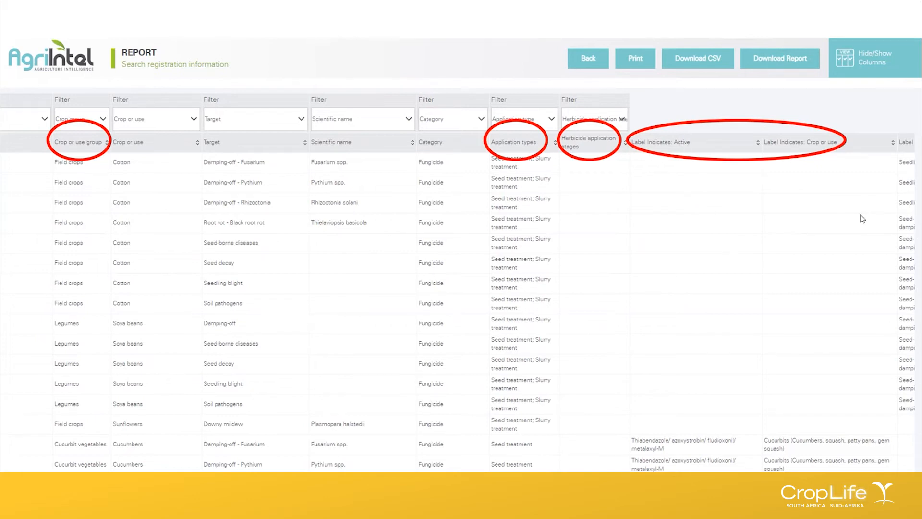
mouse_move(815, 243)
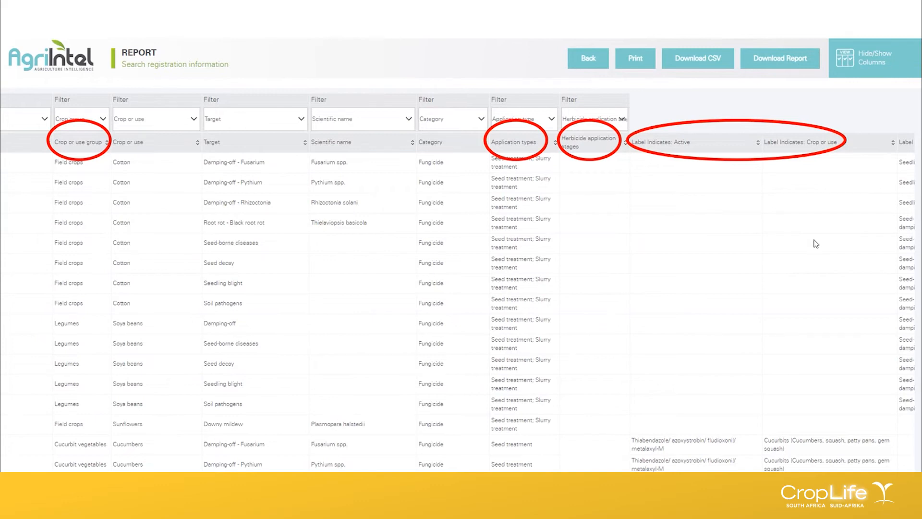
mouse_move(806, 230)
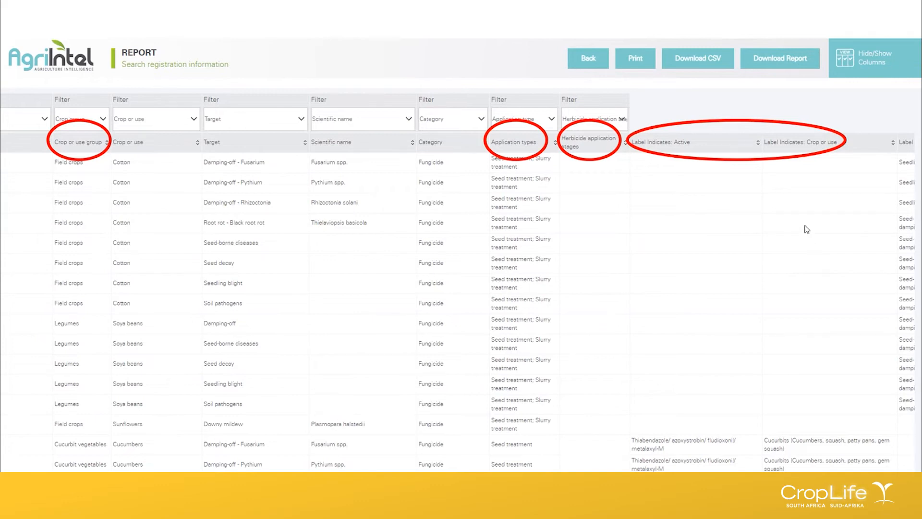
scroll(right, 3)
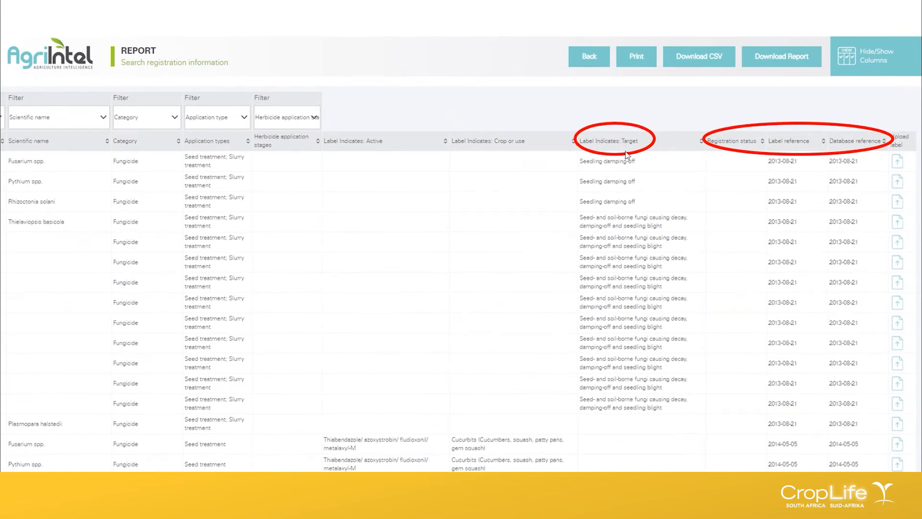
mouse_move(653, 243)
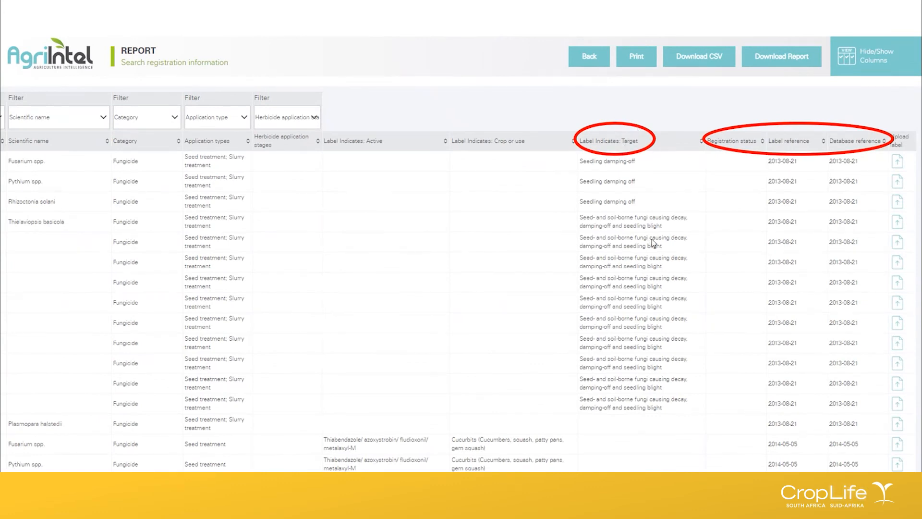
mouse_move(674, 232)
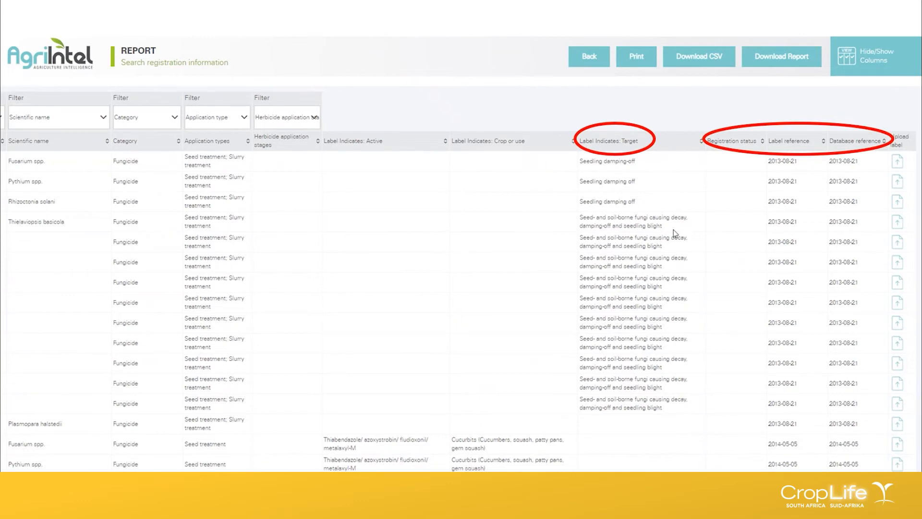
mouse_move(719, 150)
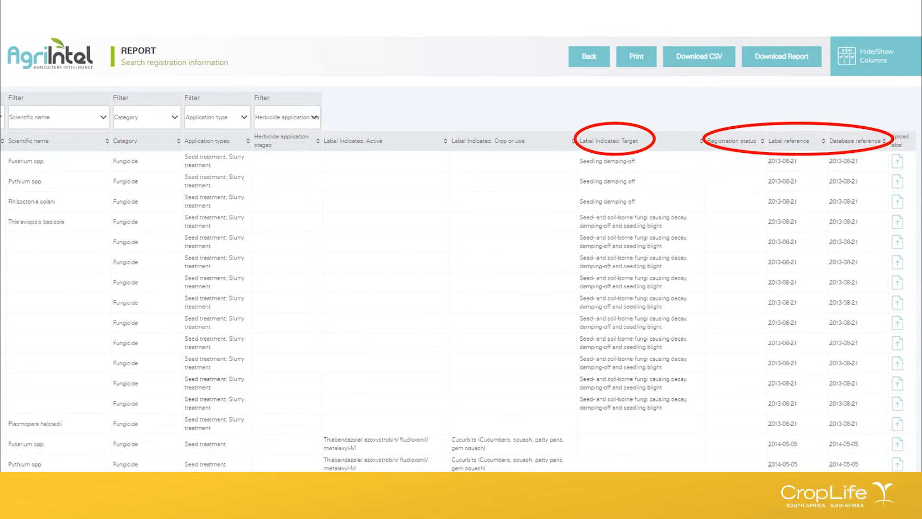
click(464, 118)
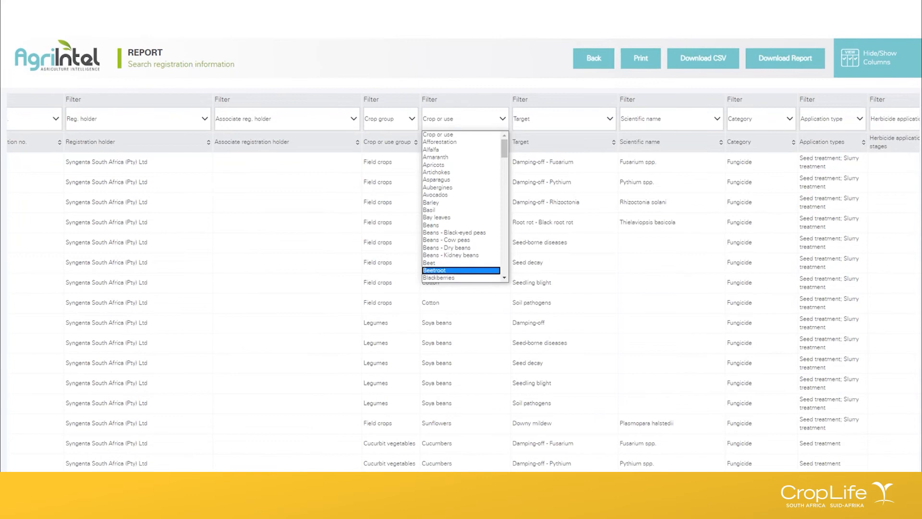
mouse_move(135, 145)
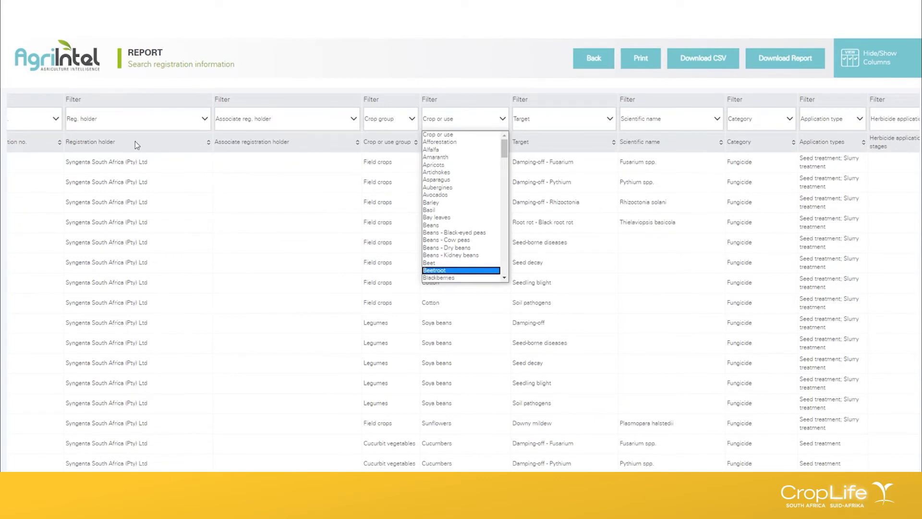
mouse_move(104, 131)
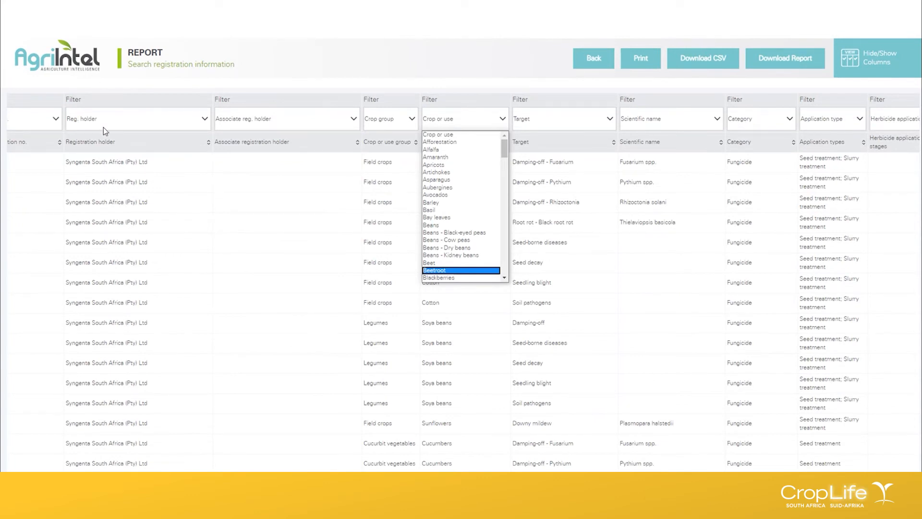
mouse_move(462, 201)
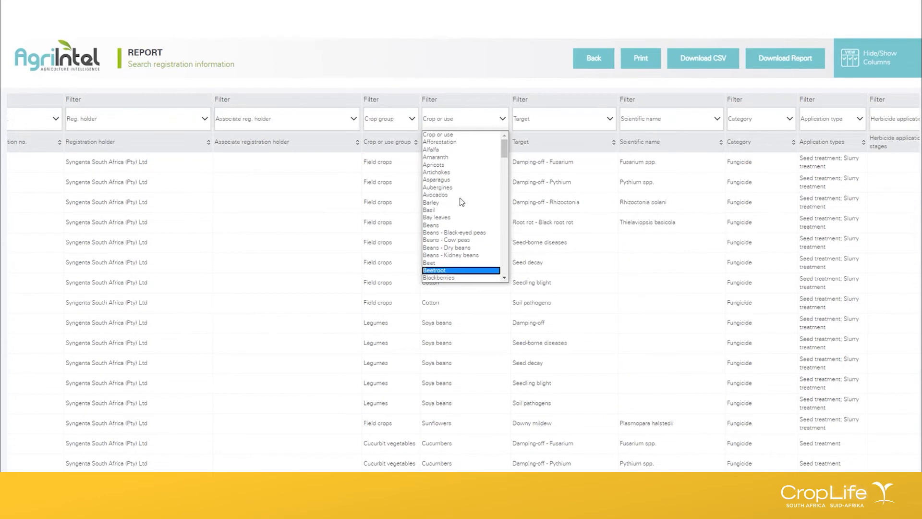
mouse_move(507, 131)
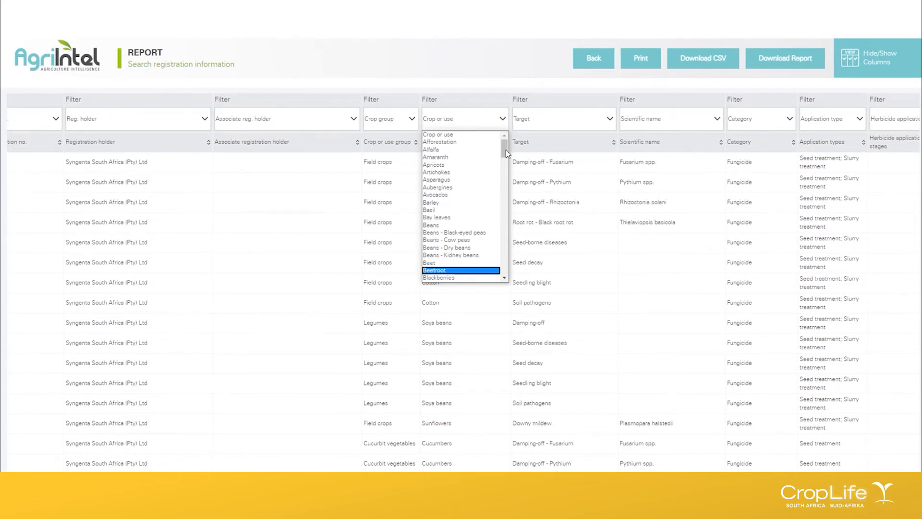
mouse_move(443, 270)
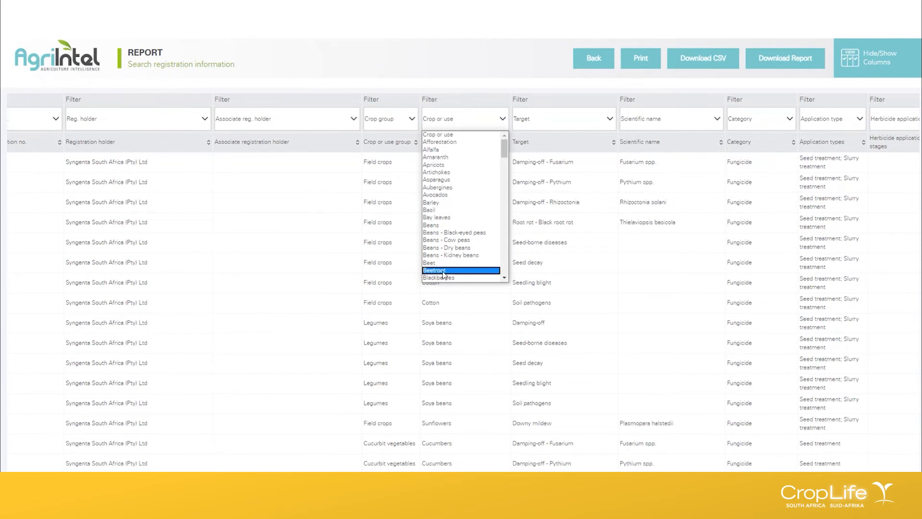
Filter the registration report to the Beetroot crop
click(434, 271)
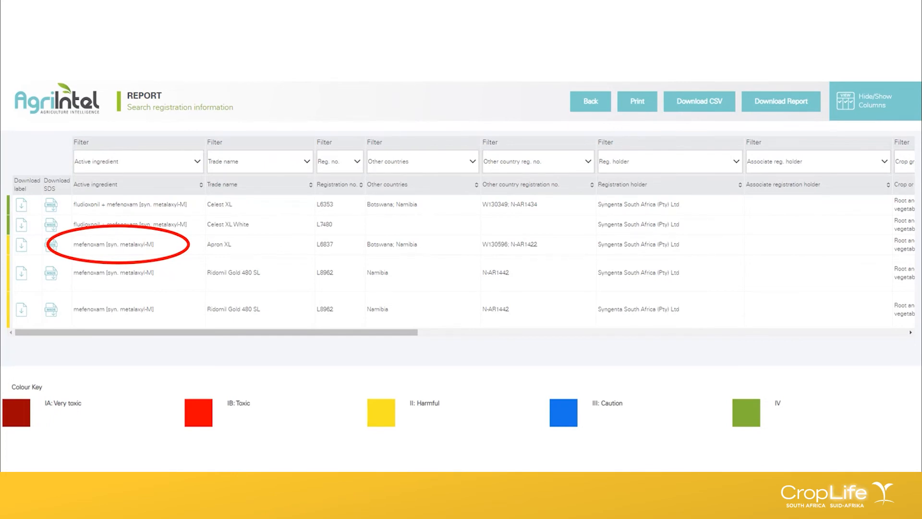
mouse_move(102, 265)
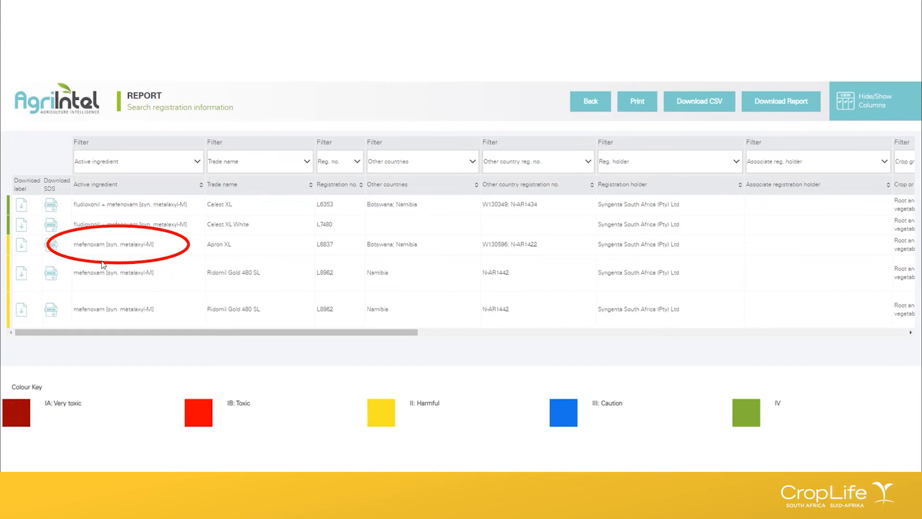
mouse_move(136, 235)
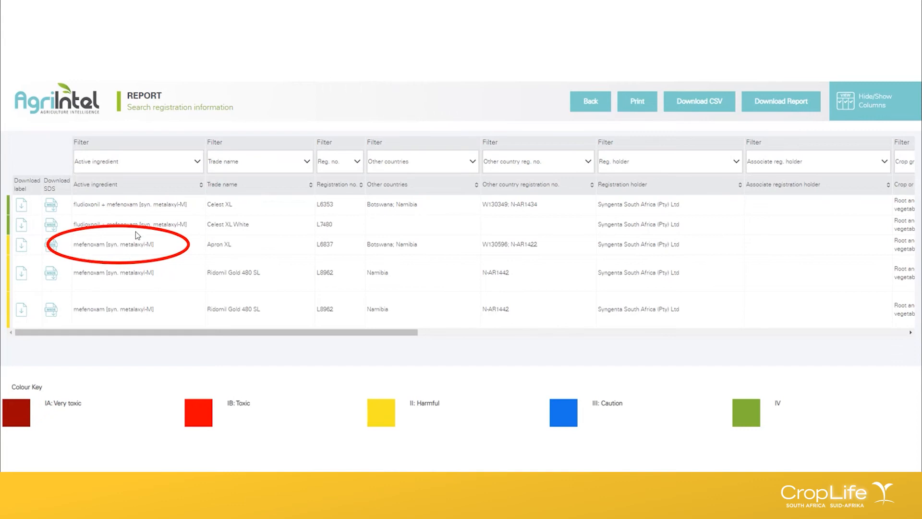
mouse_move(66, 246)
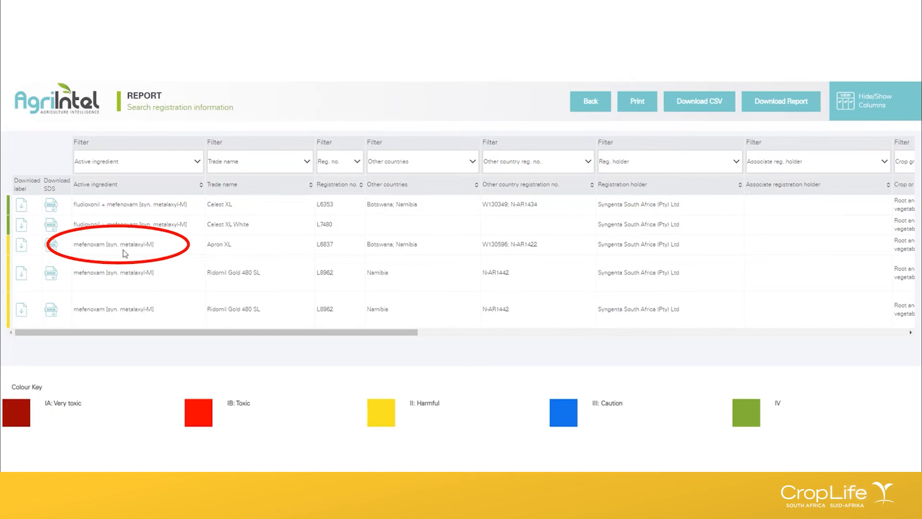
mouse_move(95, 251)
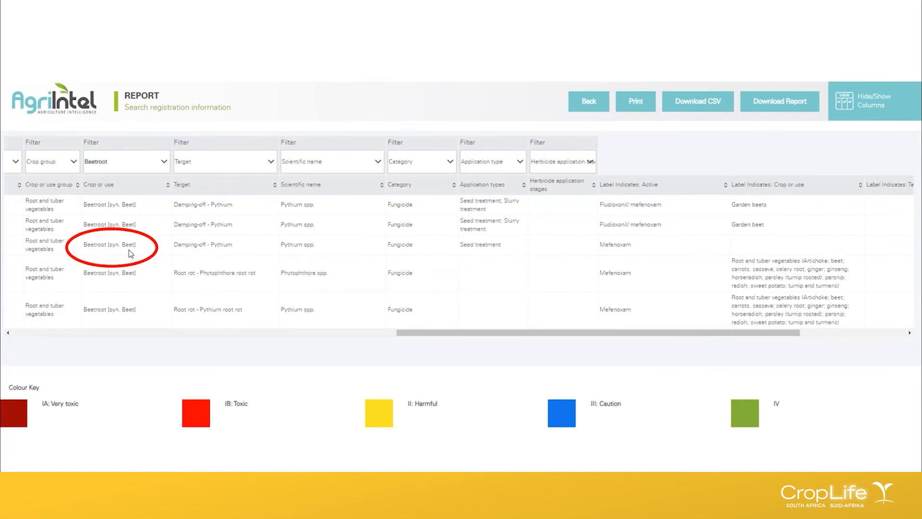
mouse_move(125, 239)
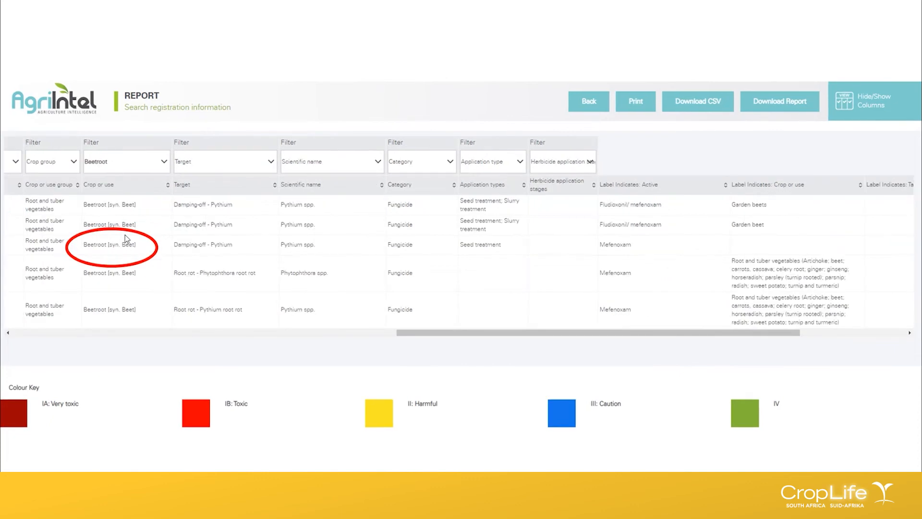
mouse_move(155, 256)
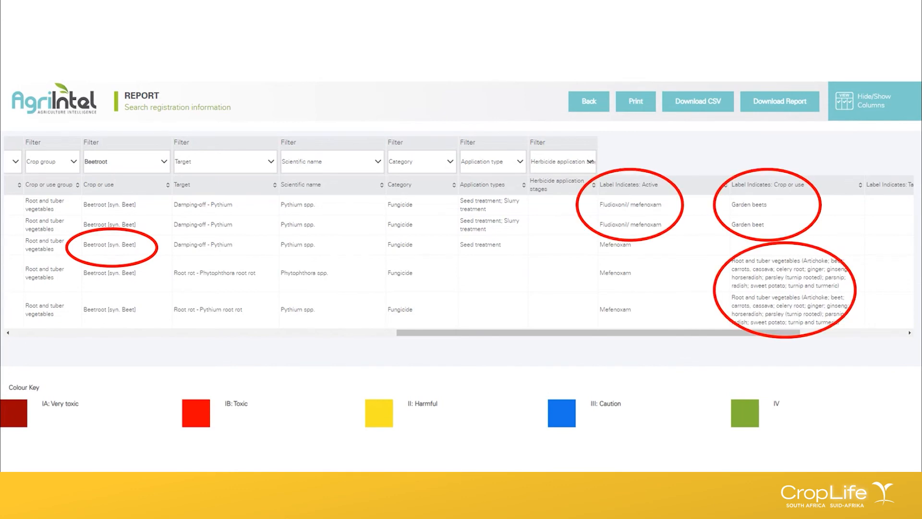
mouse_move(655, 220)
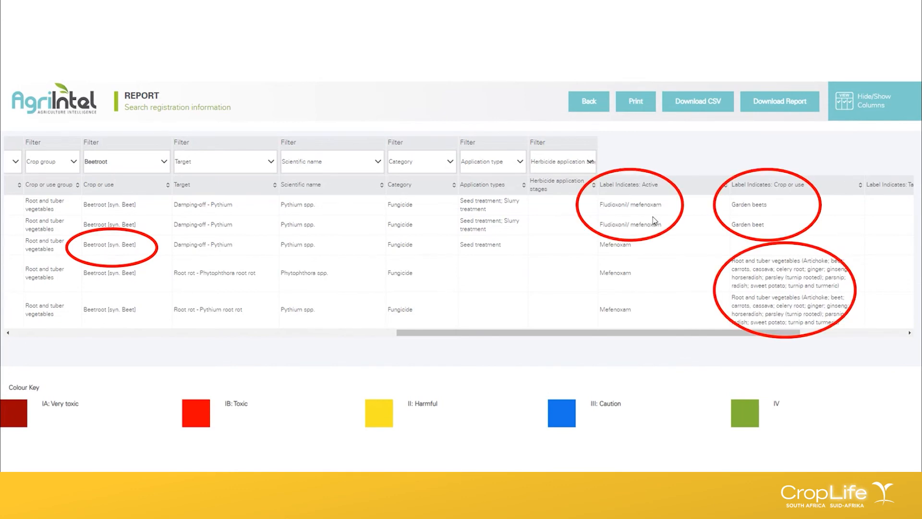
mouse_move(638, 210)
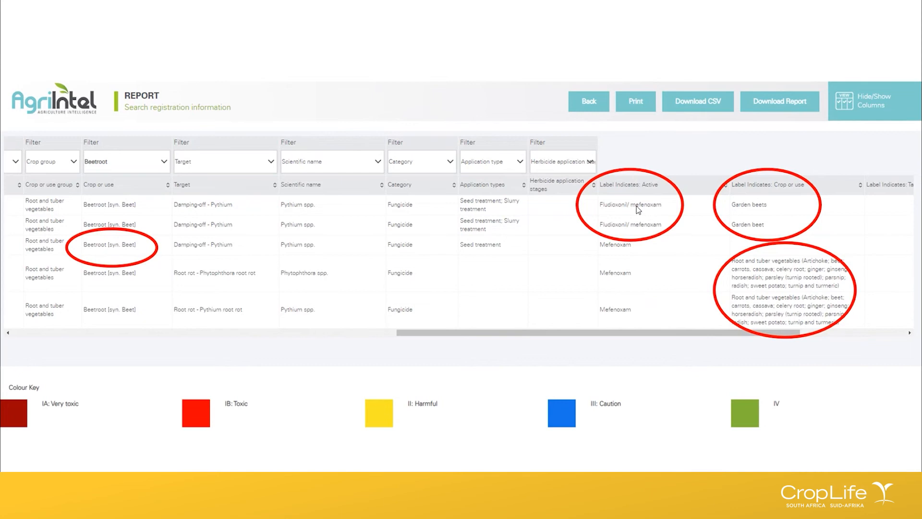
mouse_move(772, 191)
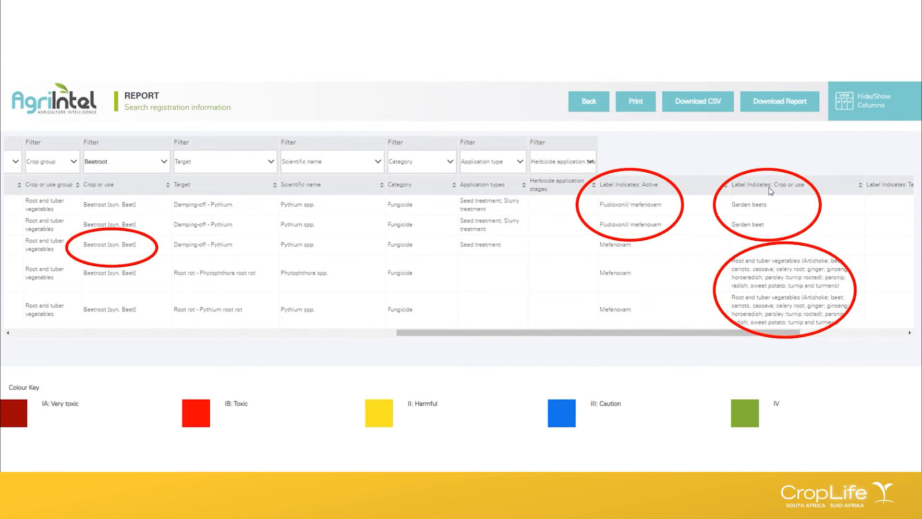
mouse_move(748, 214)
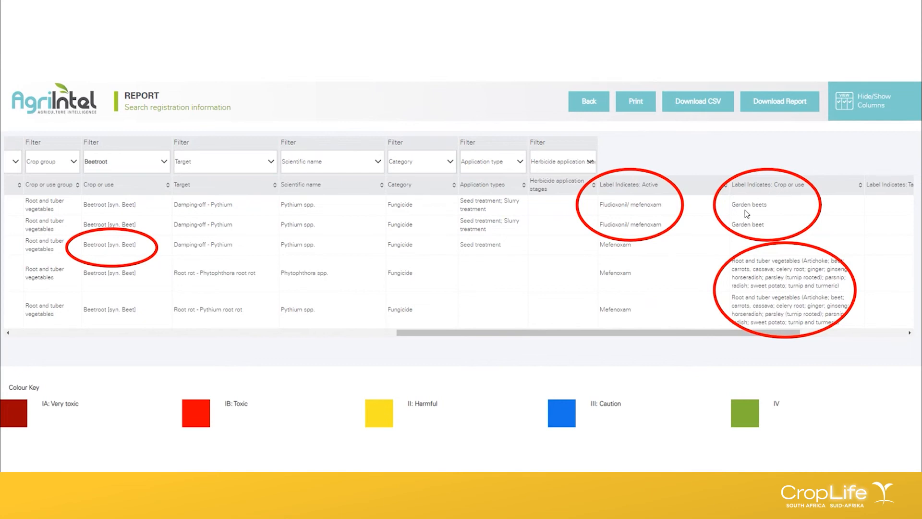
mouse_move(747, 309)
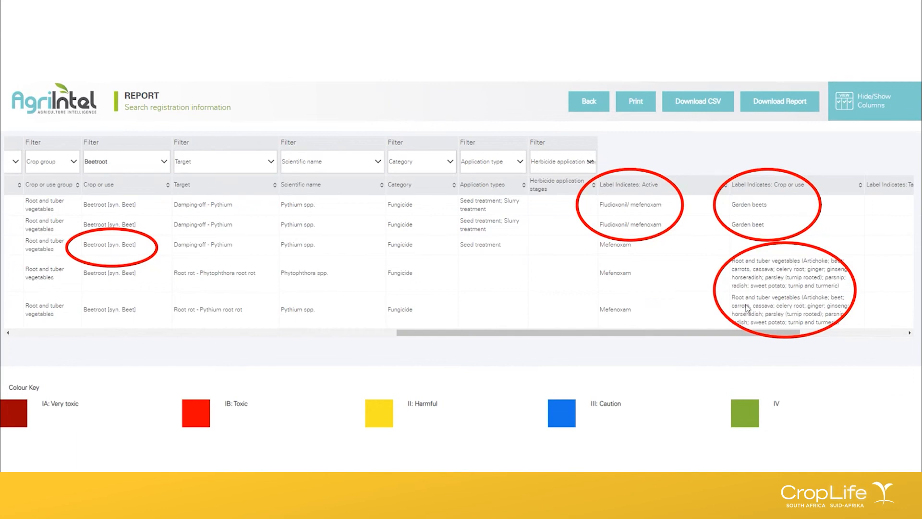
mouse_move(790, 273)
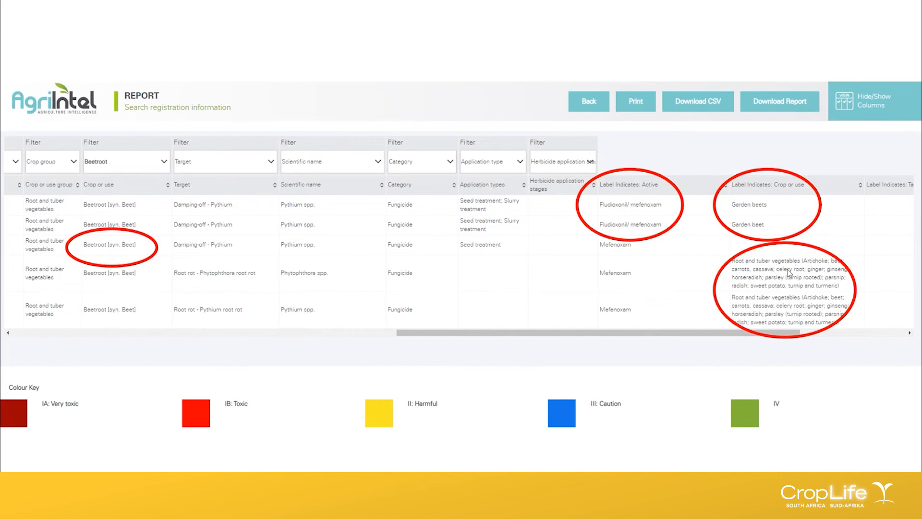
mouse_move(98, 252)
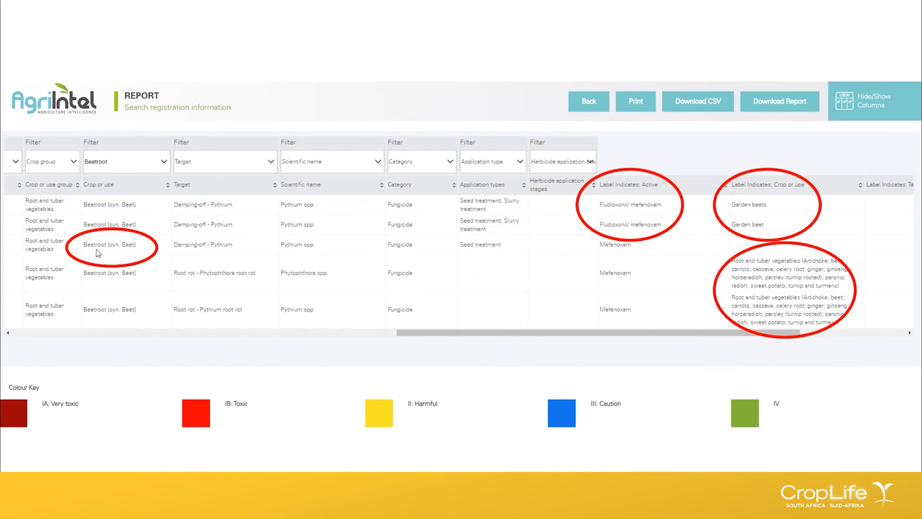
mouse_move(772, 198)
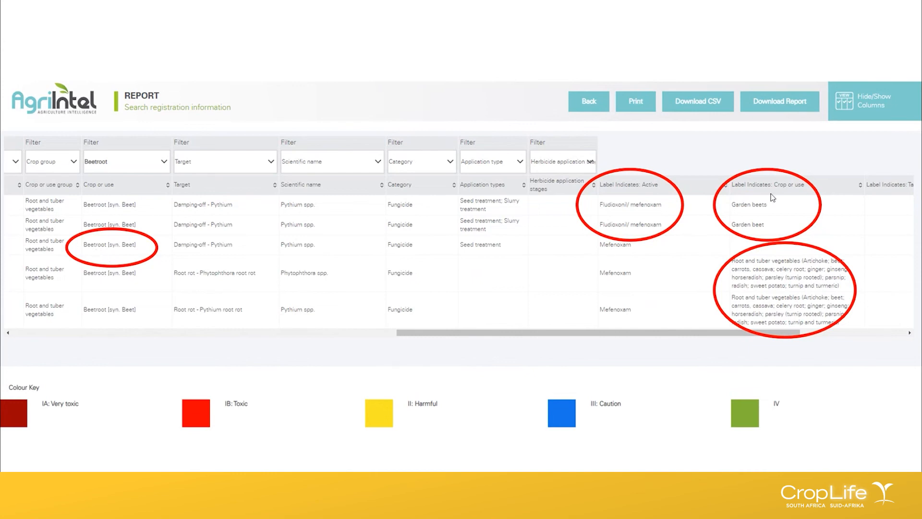
mouse_move(737, 248)
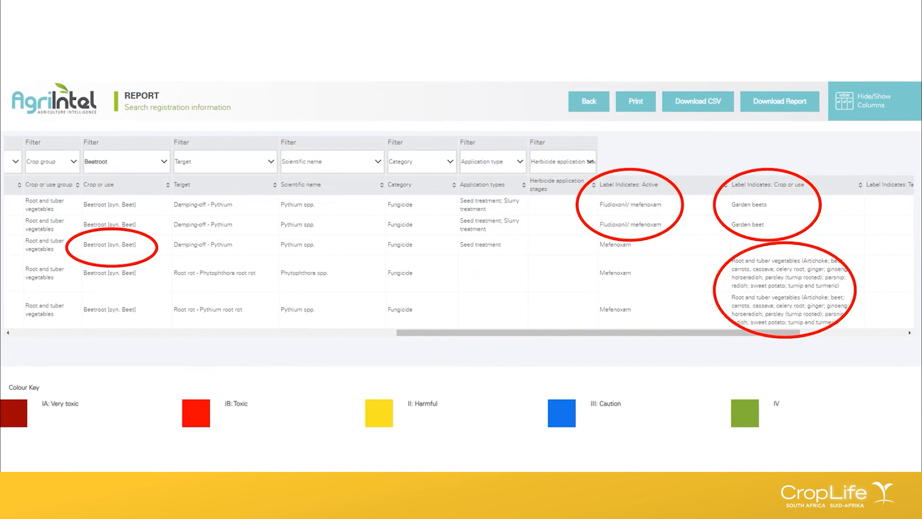
scroll(right, 3)
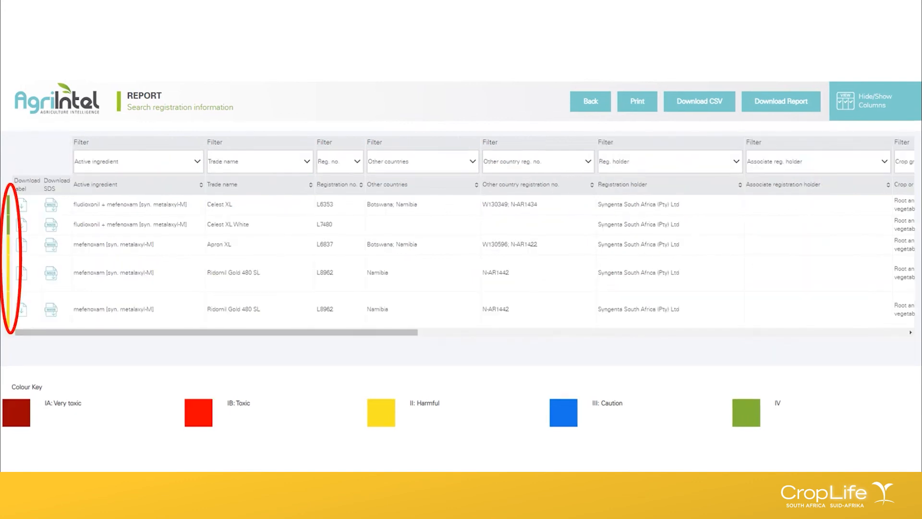
mouse_move(476, 265)
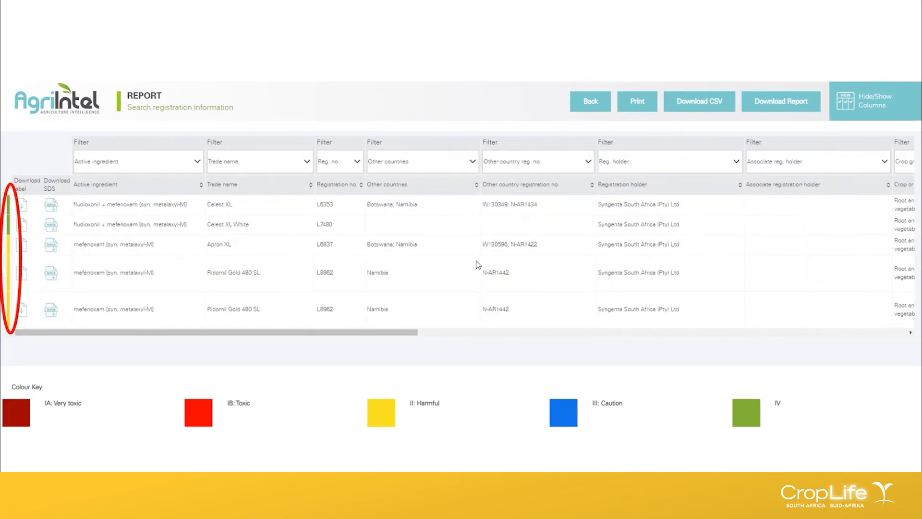
mouse_move(304, 272)
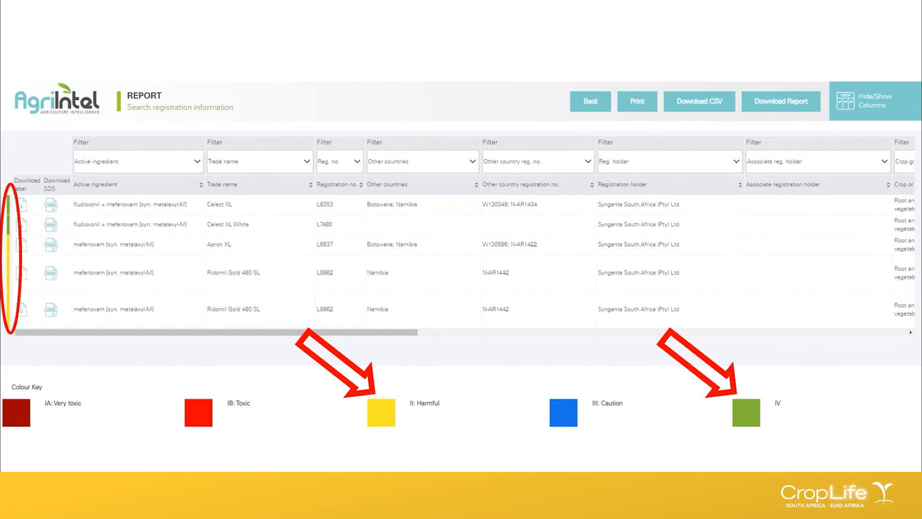
click(872, 100)
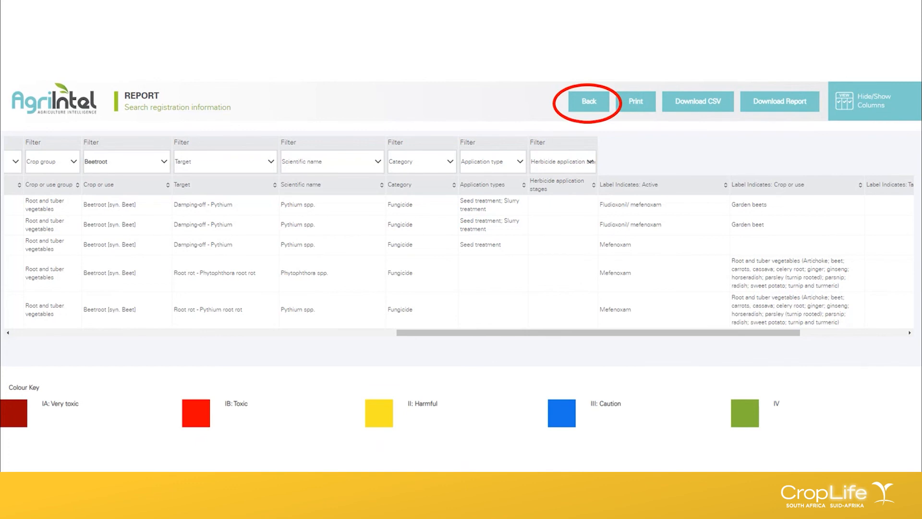
Return from the report to the search form
click(588, 101)
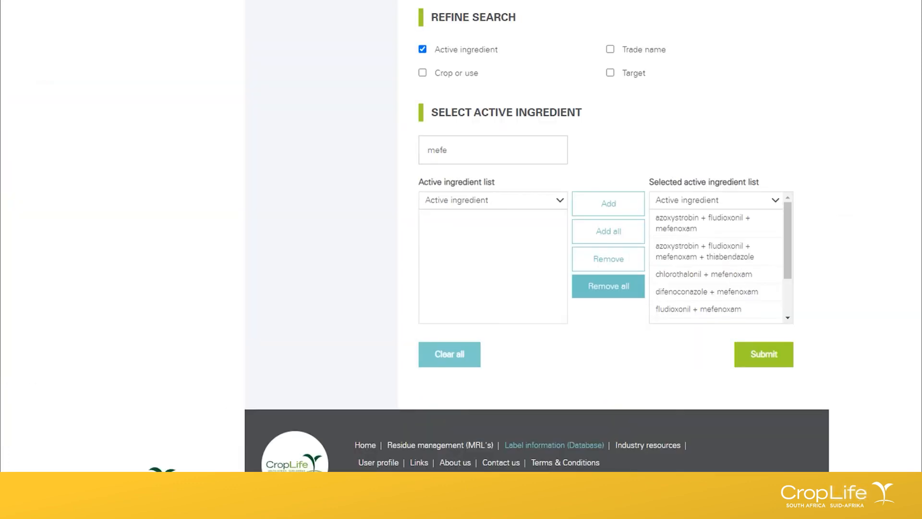